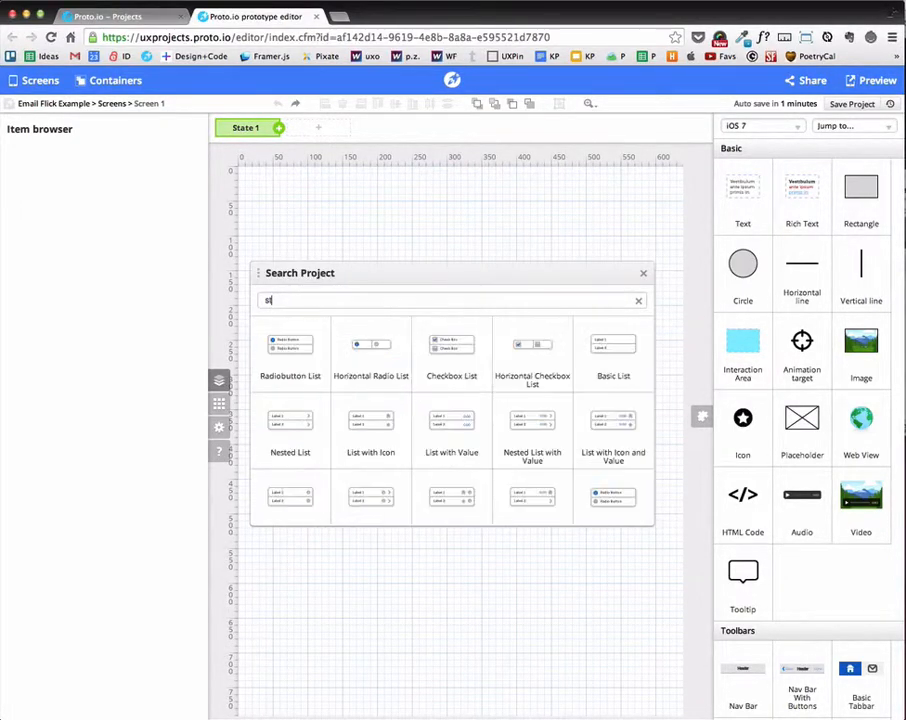
- Add the Statusbar component and set its background colour to light blue #3DC0E8
{"action": "type", "text": "sta"}
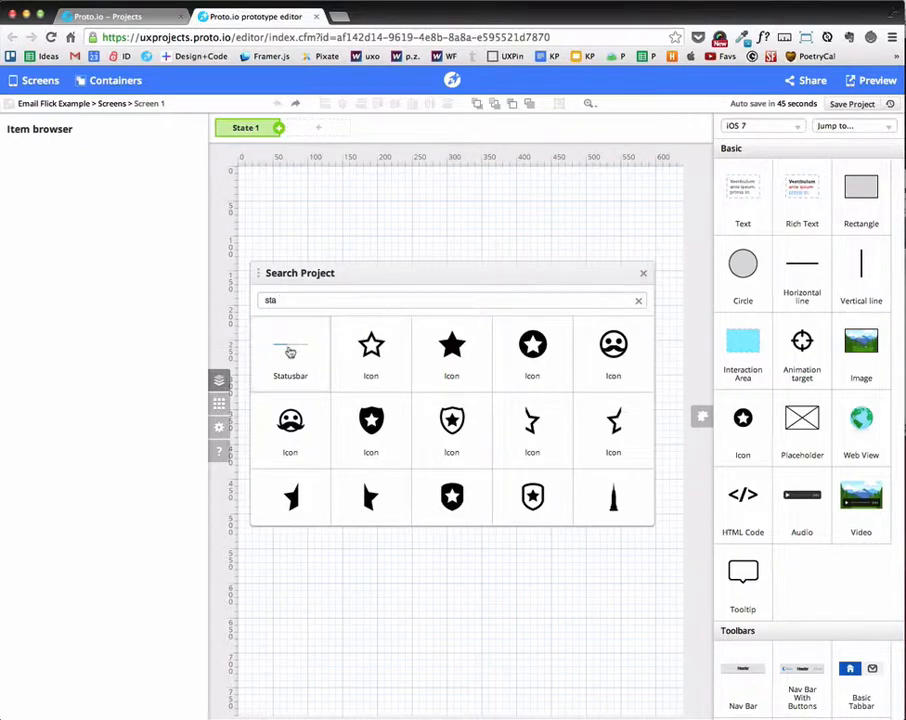
{"action": "double_click", "coordinate": [290, 350]}
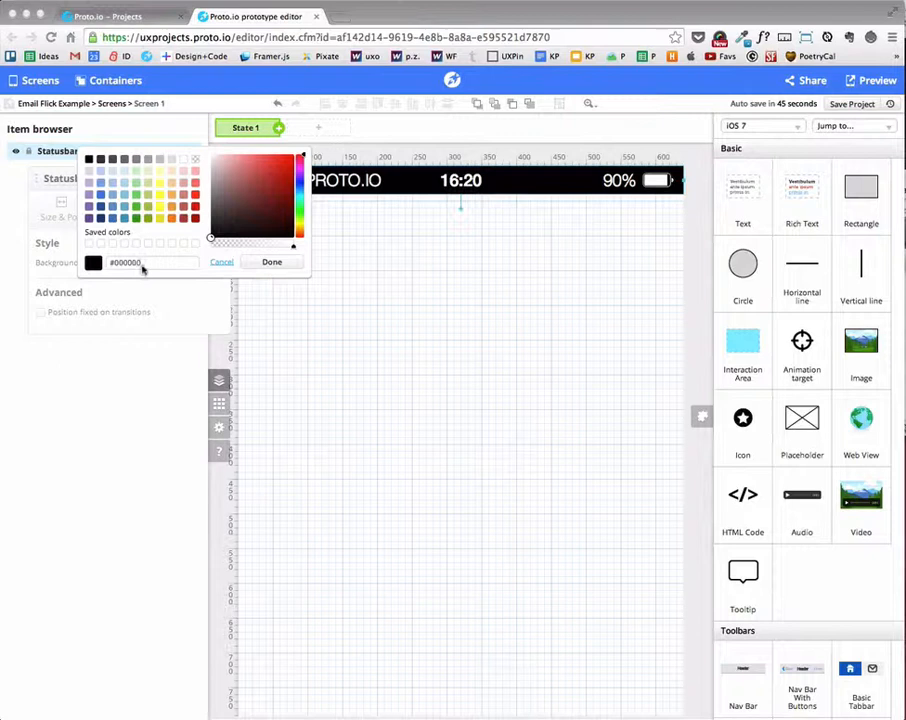
{"action": "left_click", "coordinate": [270, 160]}
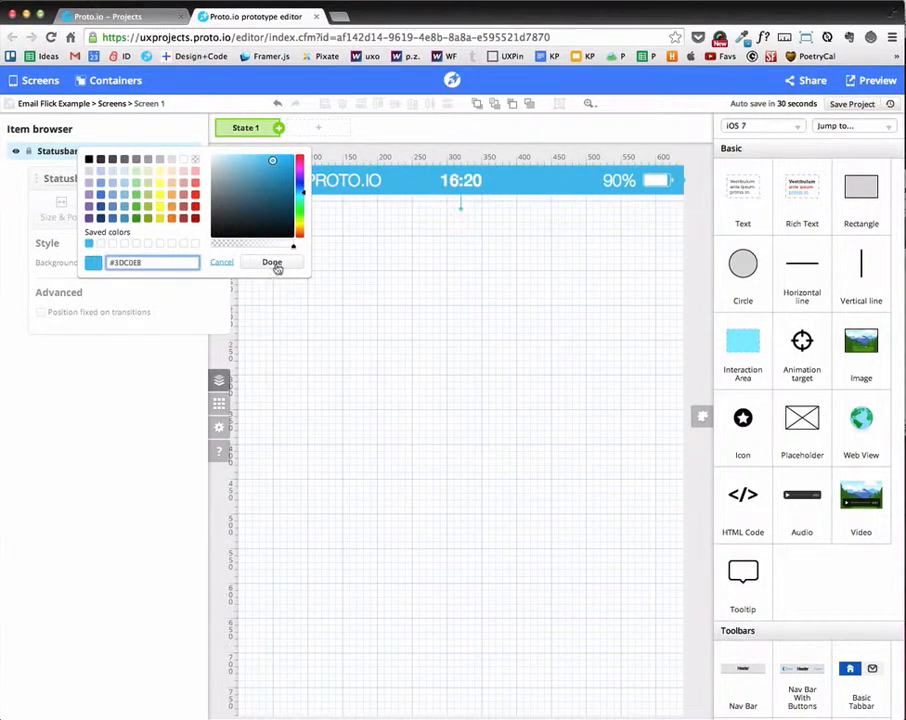
{"action": "left_click", "coordinate": [271, 262]}
{"action": "type", "text": "nav"}
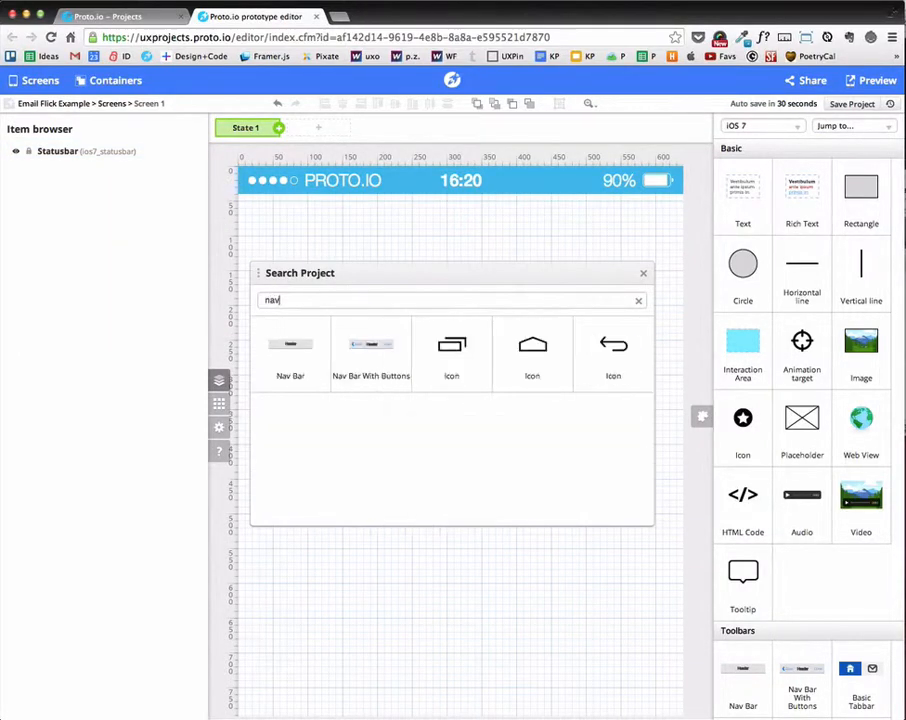
- Add Nav Bar With Buttons with icon-only left button, no right button, light blue buttons
{"action": "double_click", "coordinate": [370, 355]}
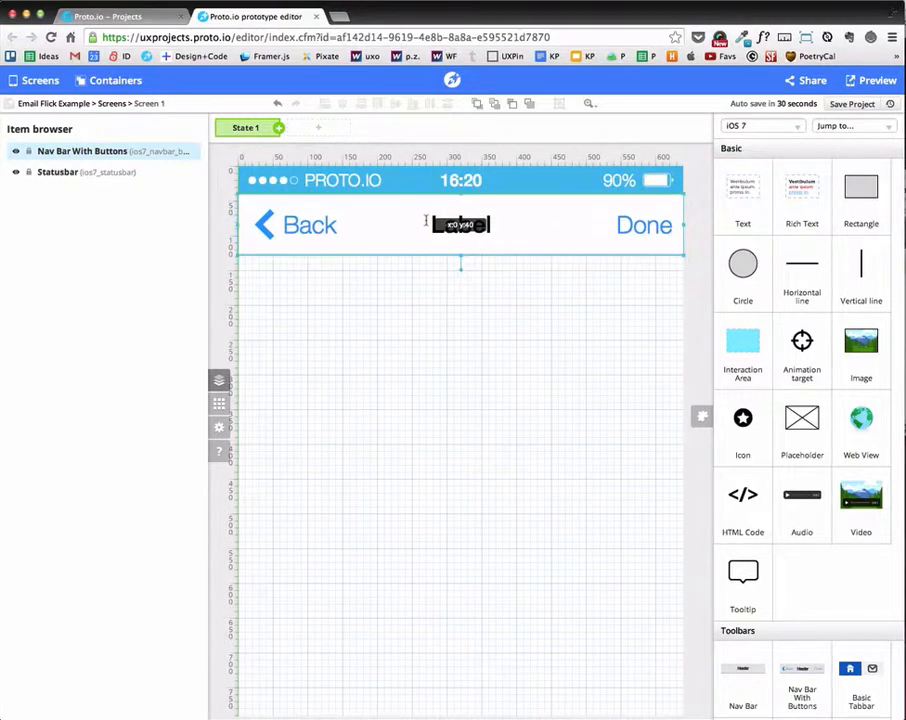
{"action": "left_click", "coordinate": [460, 224]}
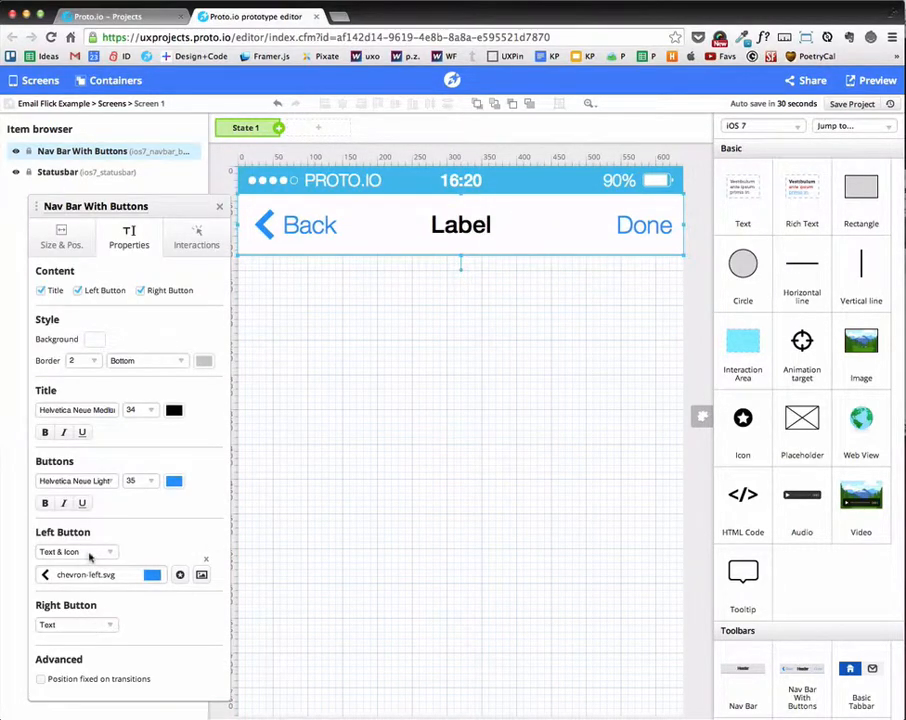
{"action": "left_click", "coordinate": [75, 551]}
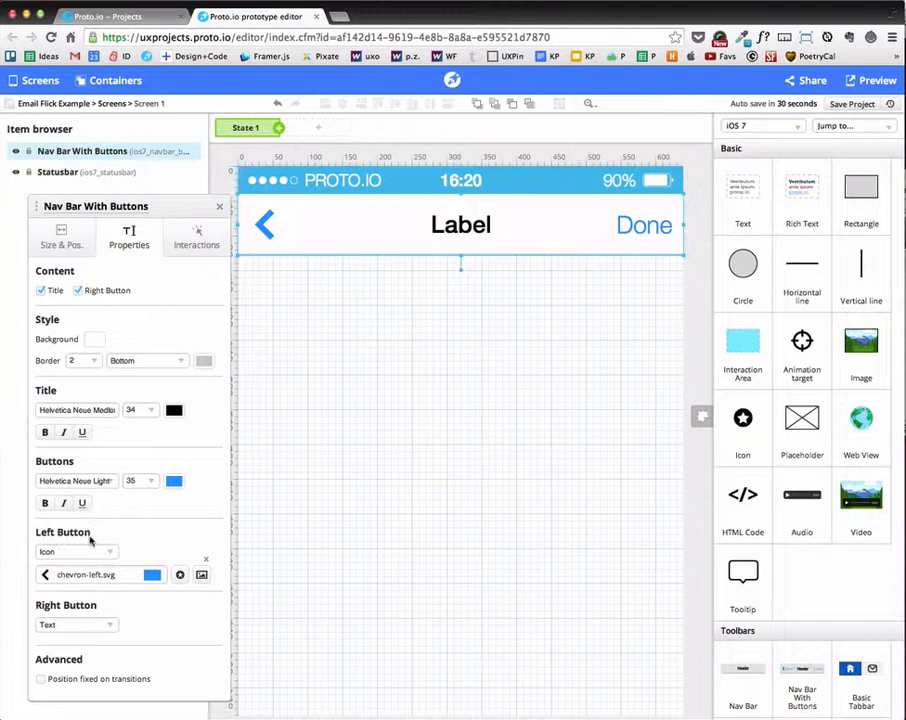
{"action": "left_click", "coordinate": [75, 624]}
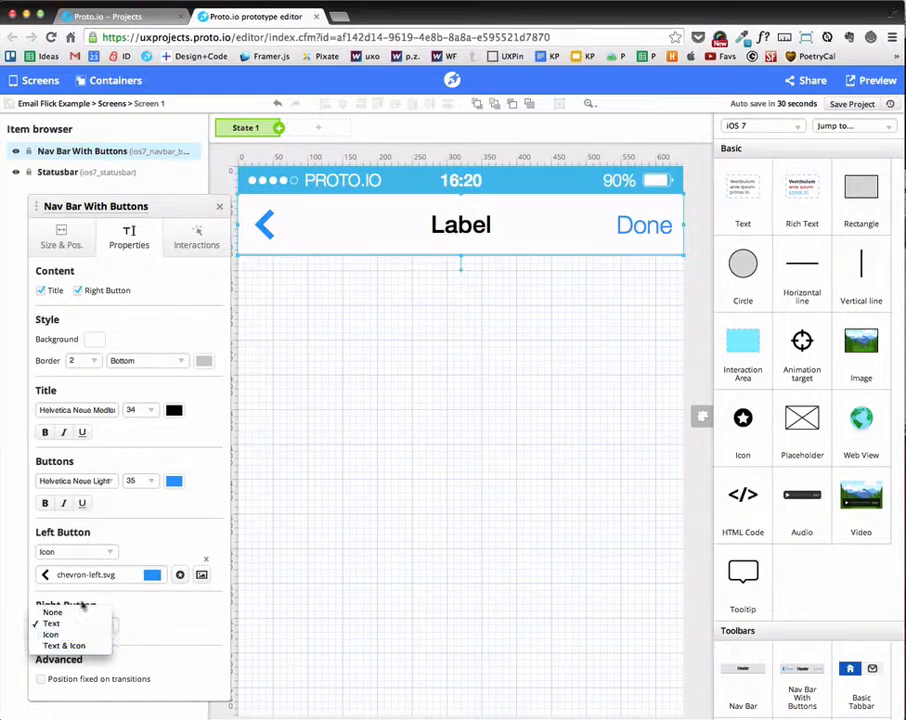
{"action": "left_click", "coordinate": [52, 611]}
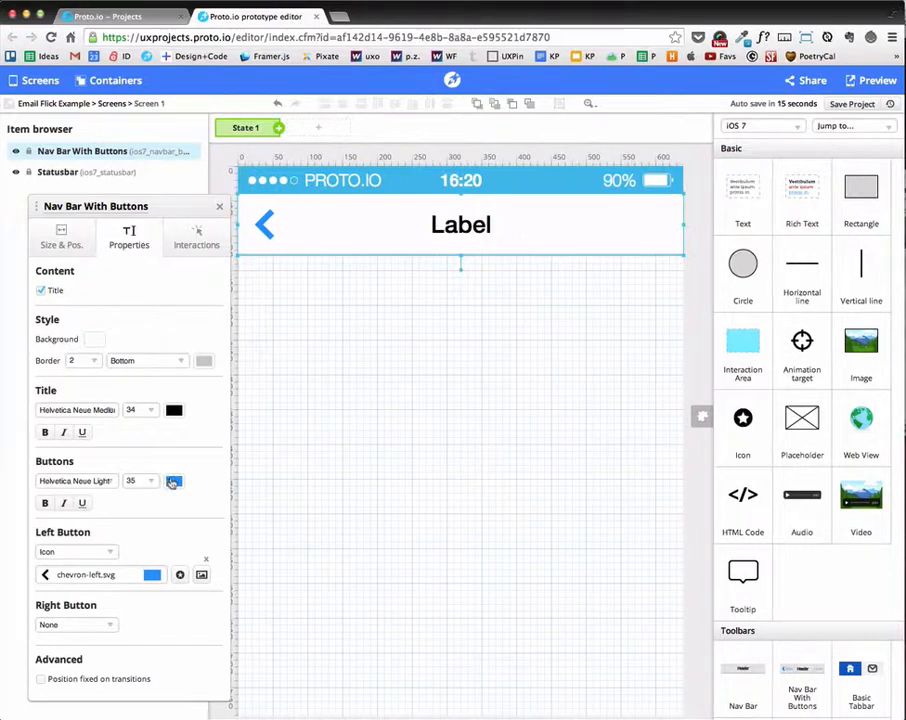
{"action": "left_click", "coordinate": [173, 481]}
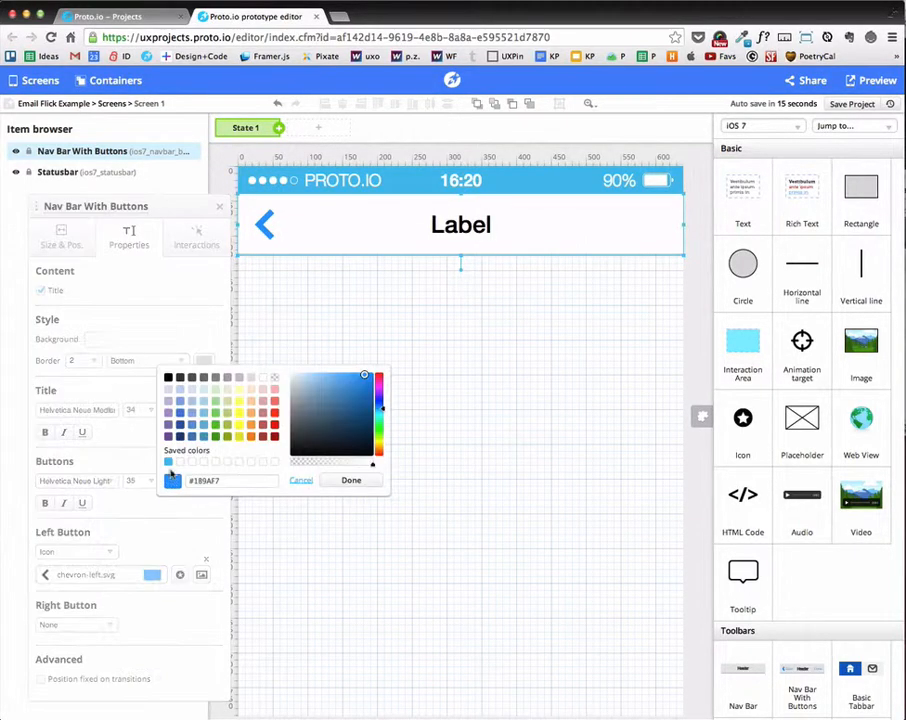
{"action": "left_click", "coordinate": [351, 480]}
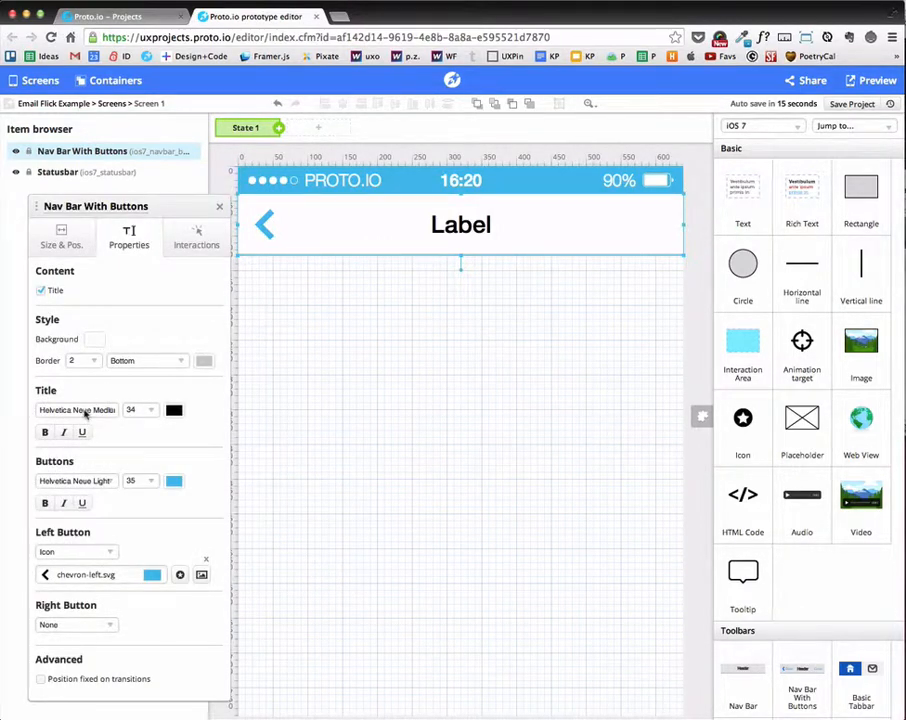
{"action": "left_click", "coordinate": [77, 410]}
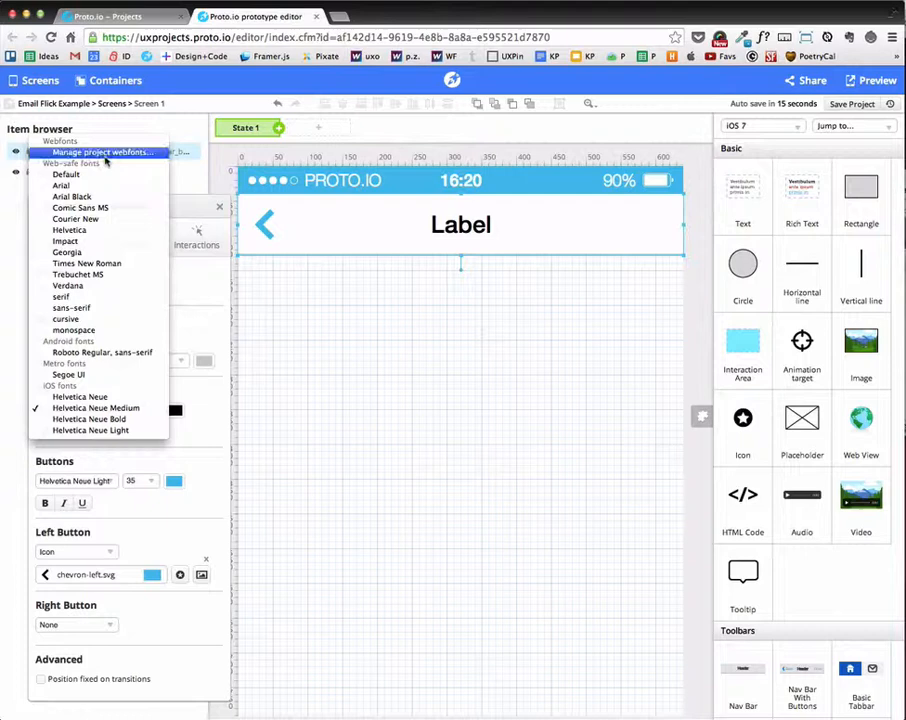
- Search the project webfonts for 'open sans' and add all its styles
{"action": "left_click", "coordinate": [99, 152]}
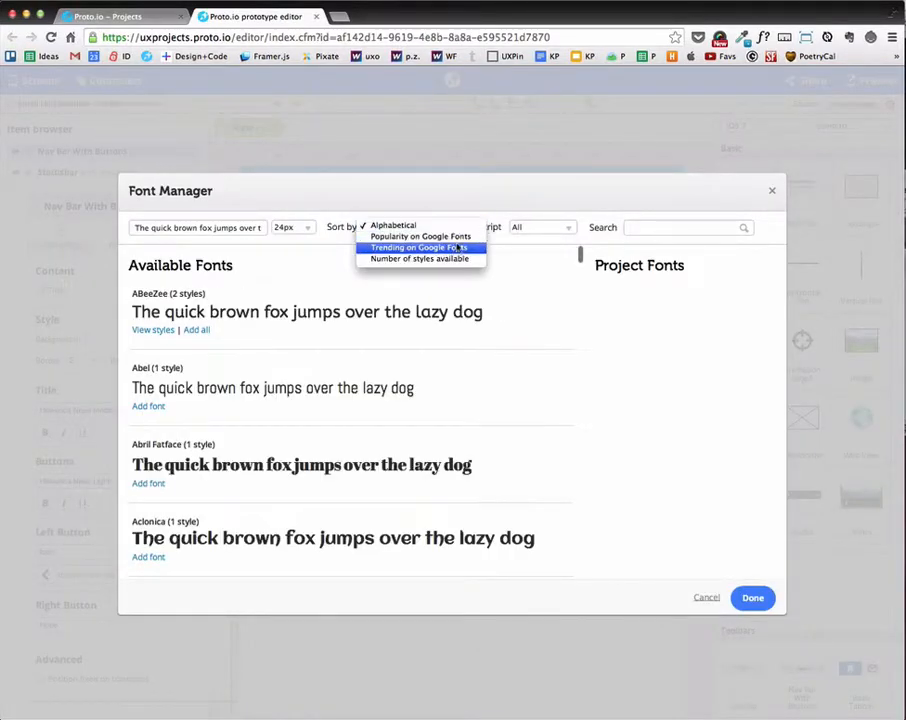
{"action": "left_click", "coordinate": [393, 224]}
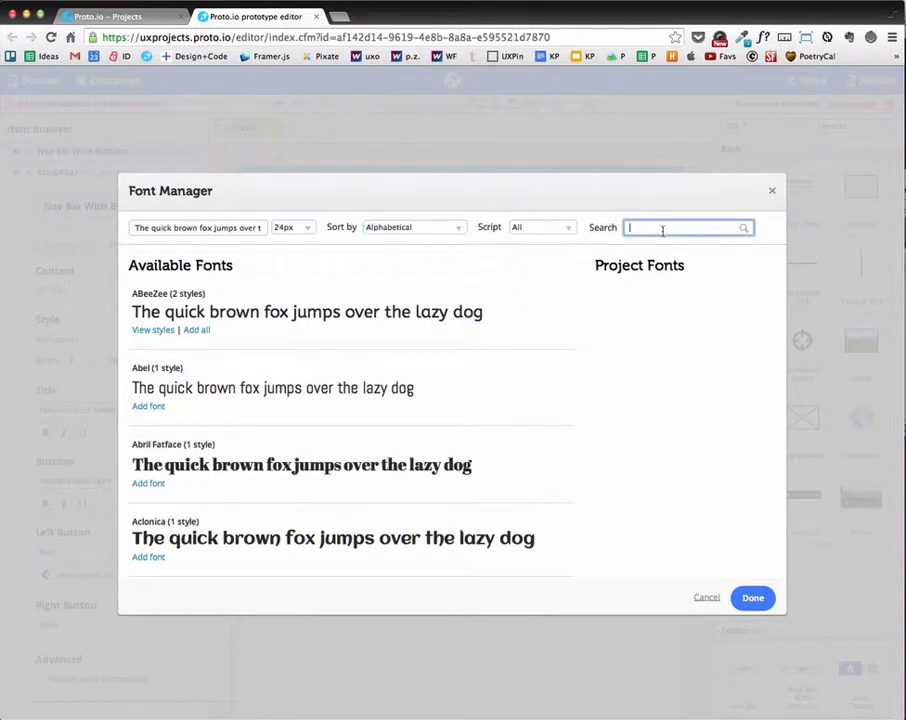
{"action": "type", "text": "open sans"}
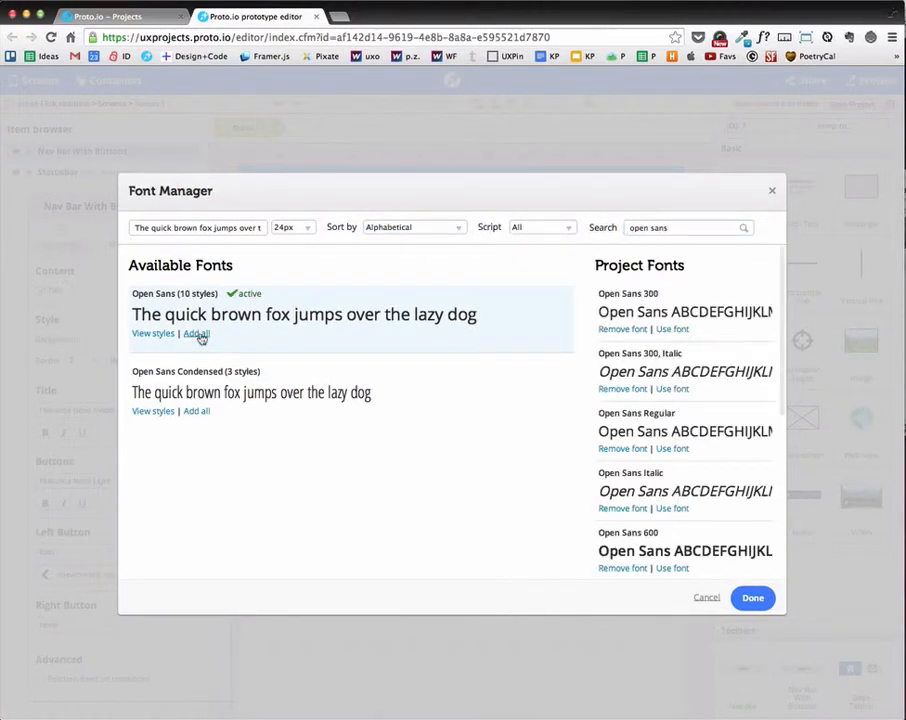
{"action": "left_click", "coordinate": [752, 597]}
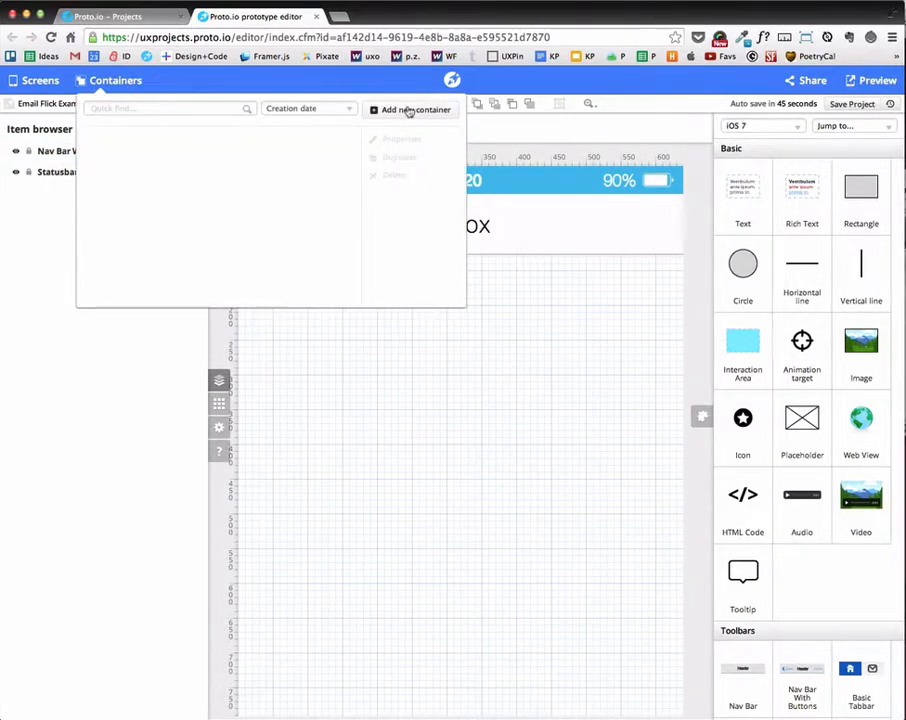
- Create a new container named button_Archive, 220 px wide
{"action": "left_click", "coordinate": [411, 109]}
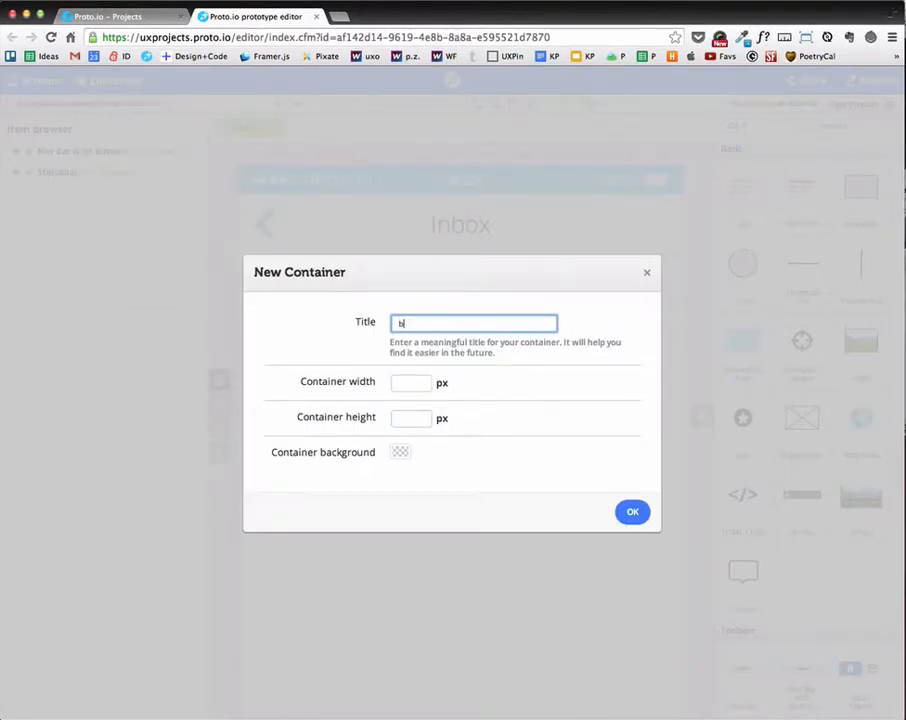
{"action": "type", "text": "button_Ad"}
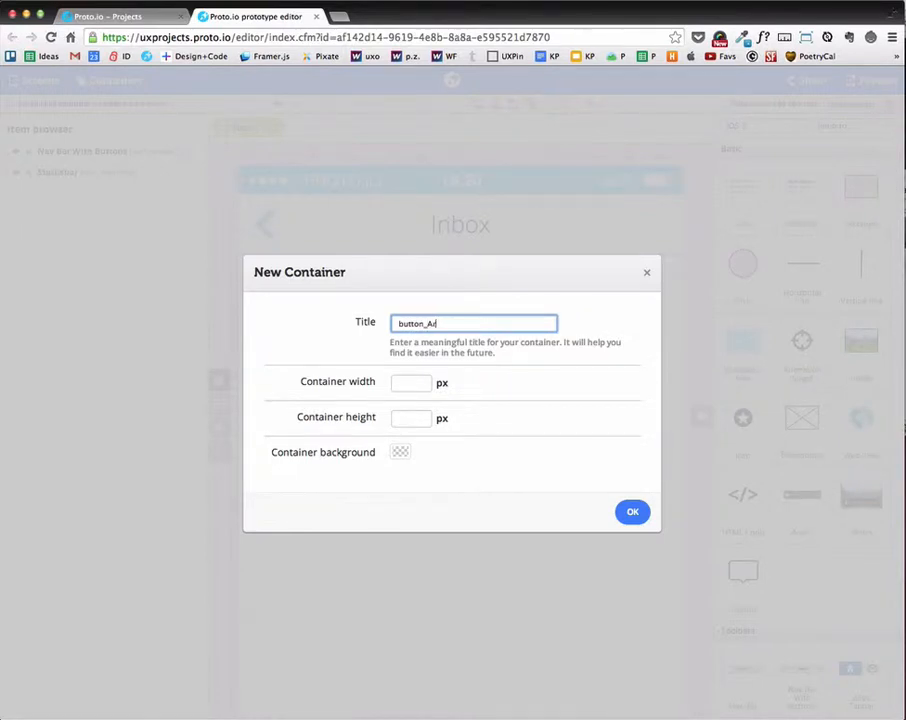
{"action": "type", "text": "rchive"}
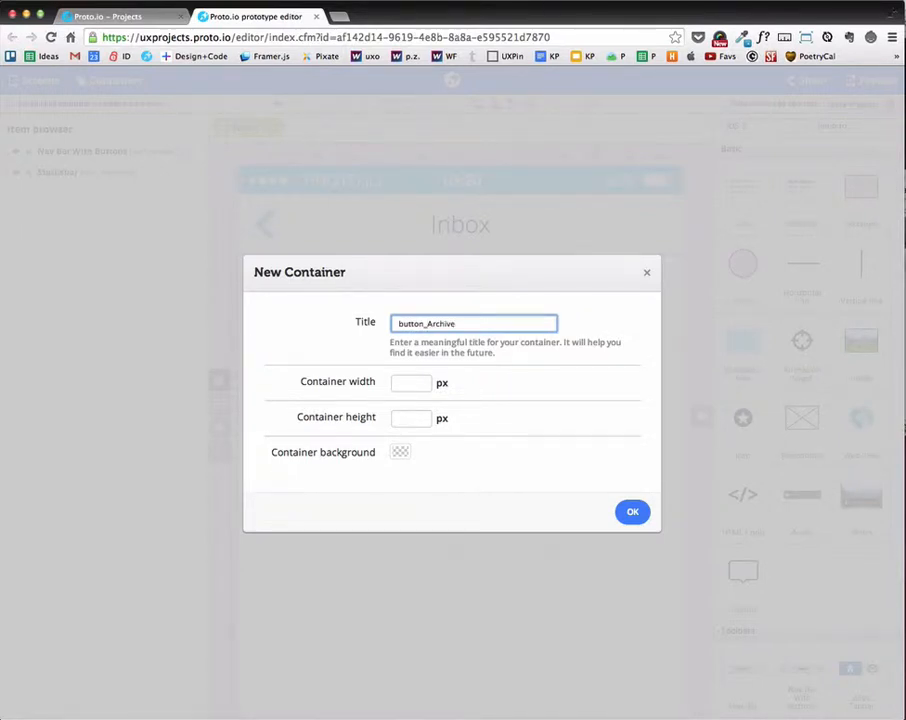
{"action": "left_click", "coordinate": [410, 382]}
{"action": "type", "text": "220"}
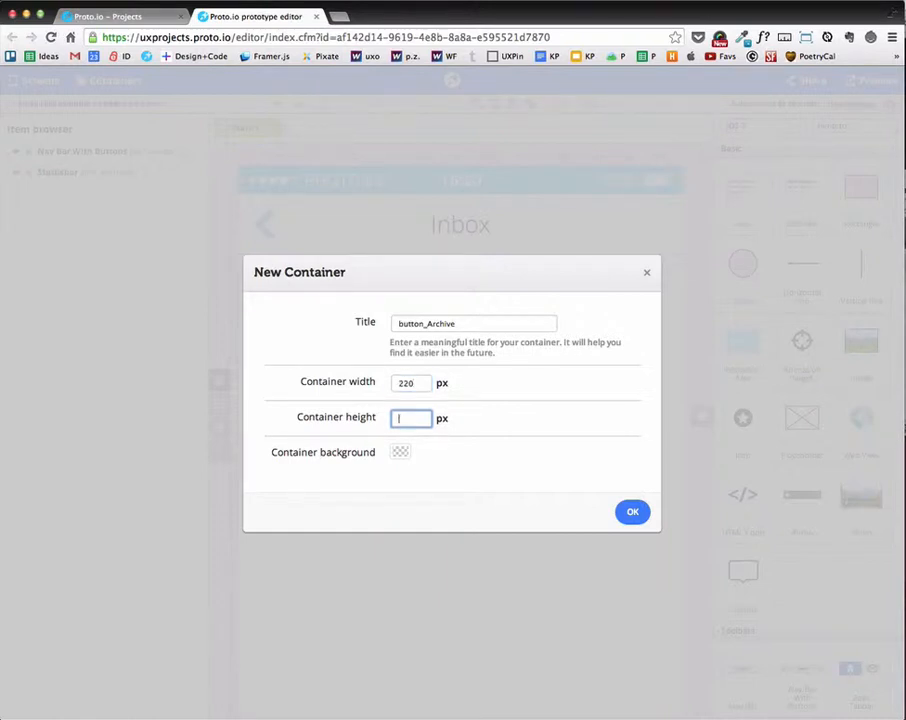
{"action": "left_click", "coordinate": [632, 511]}
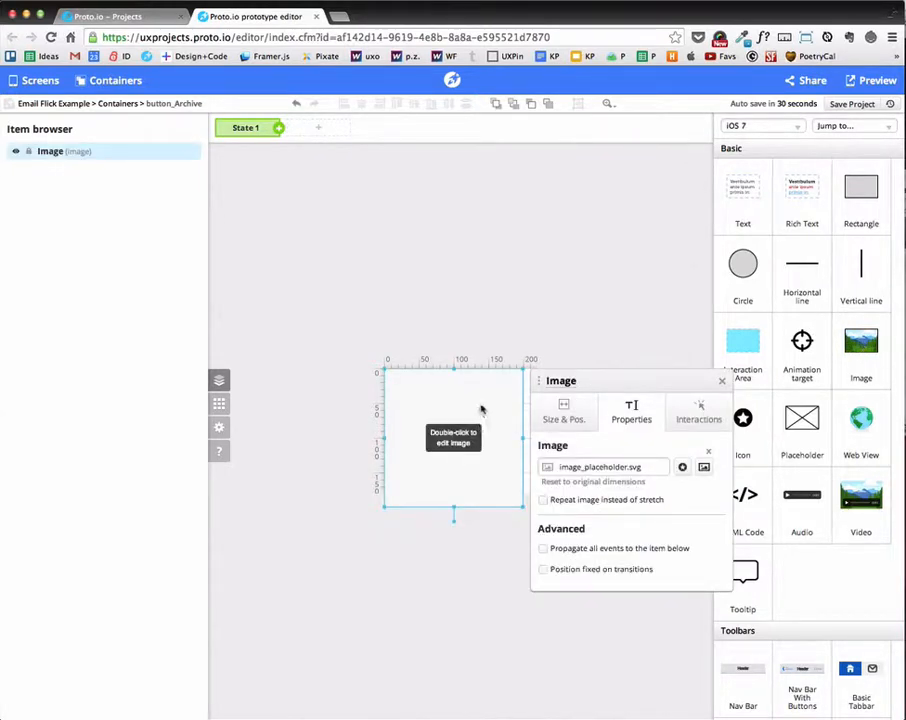
- Upload the button and email images and fill the container with button_Archive.png
{"action": "left_click", "coordinate": [704, 467]}
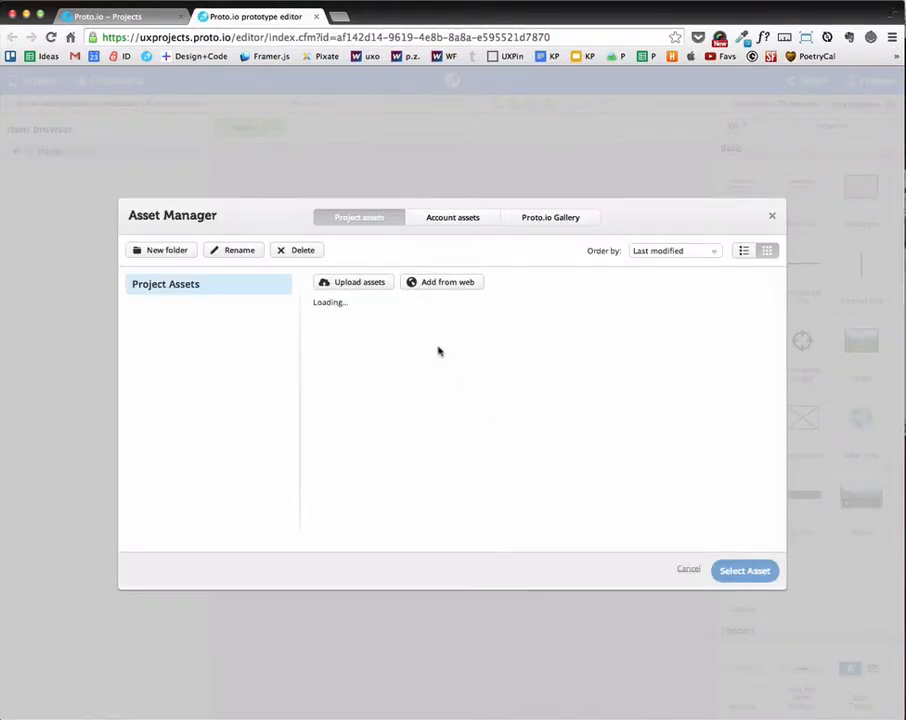
{"action": "left_click", "coordinate": [352, 281]}
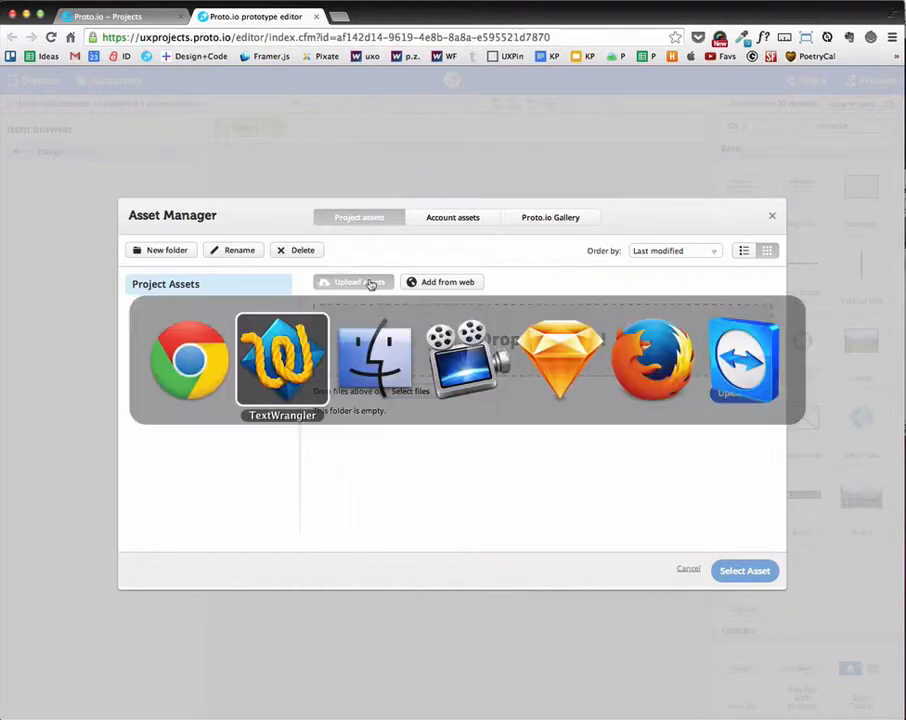
{"action": "left_click", "coordinate": [410, 391]}
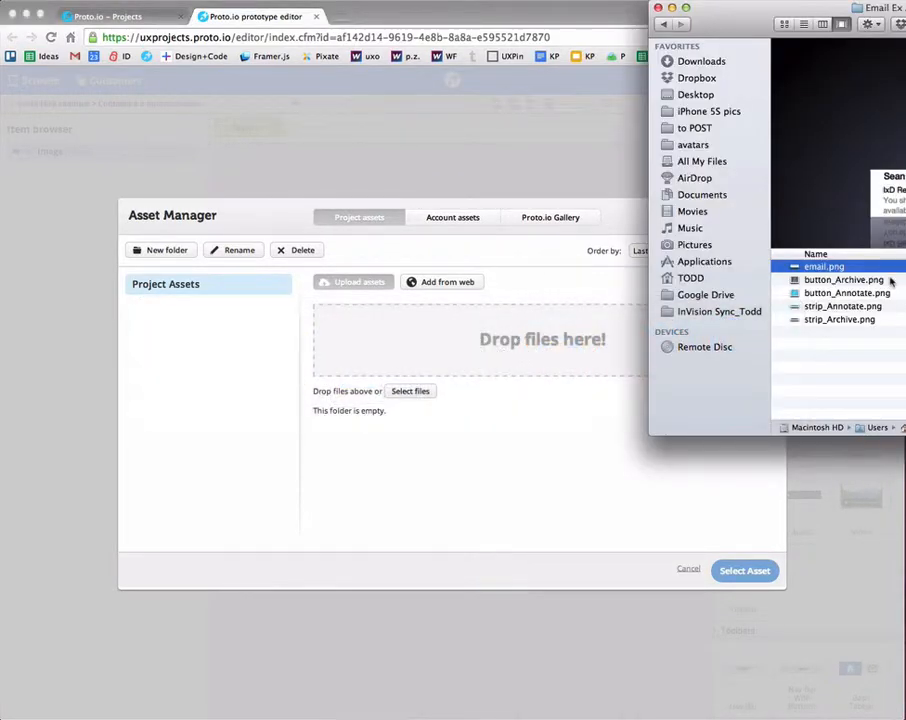
{"action": "left_click", "coordinate": [843, 279]}
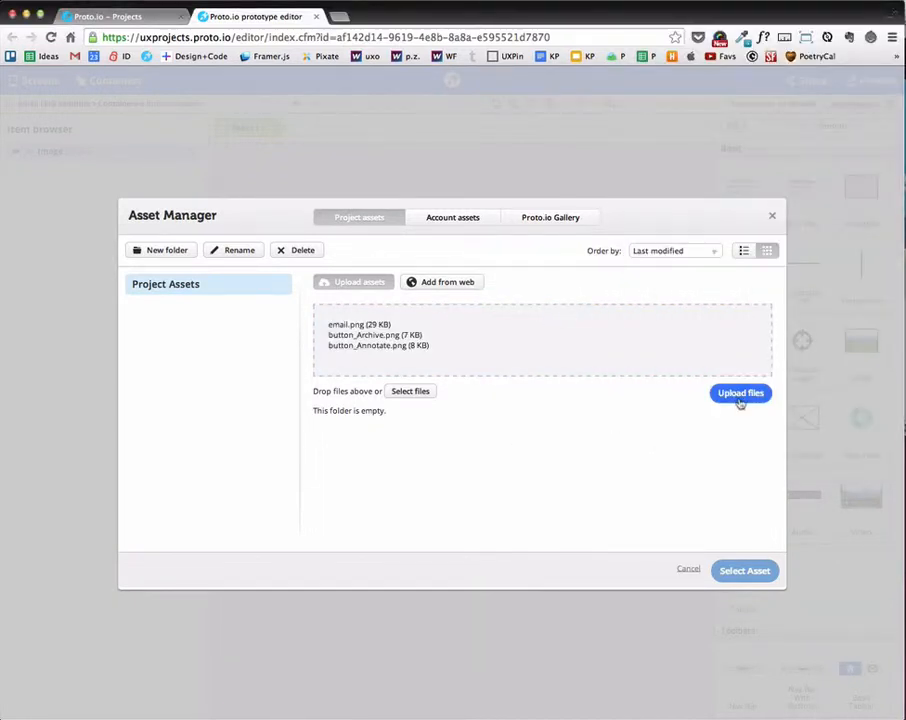
{"action": "left_click", "coordinate": [740, 392]}
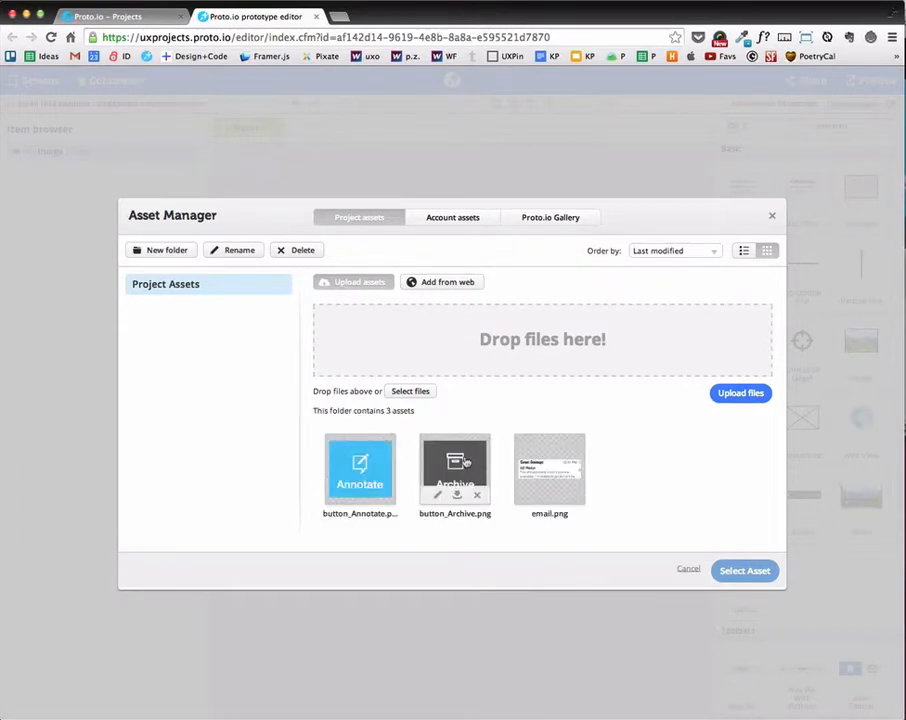
{"action": "left_click", "coordinate": [744, 570]}
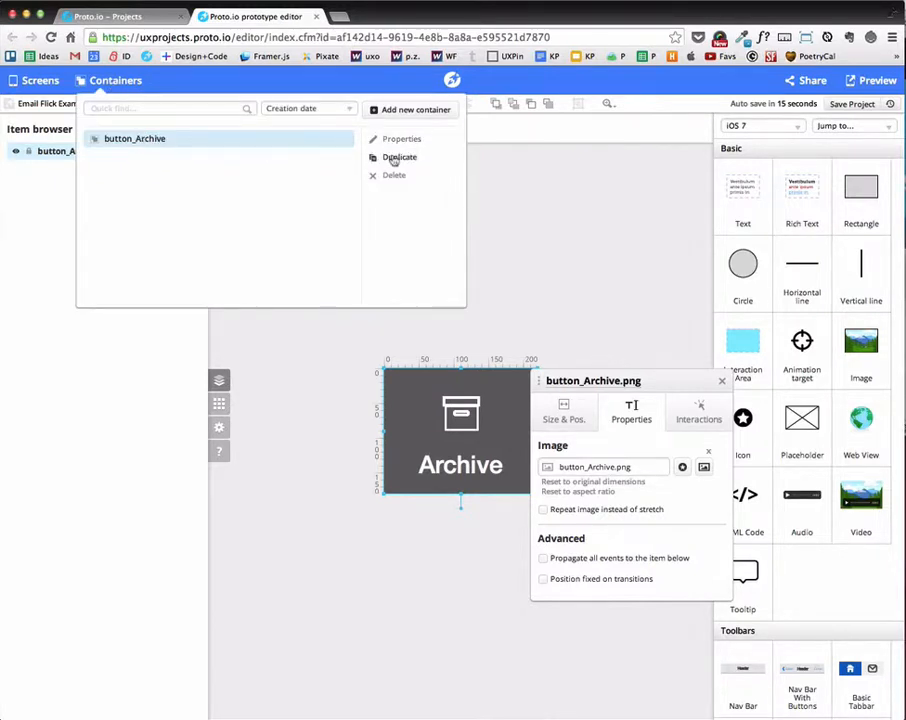
- Duplicate button_Archive as button_Annotate showing the button_Annotate.png image
{"action": "left_click", "coordinate": [399, 157]}
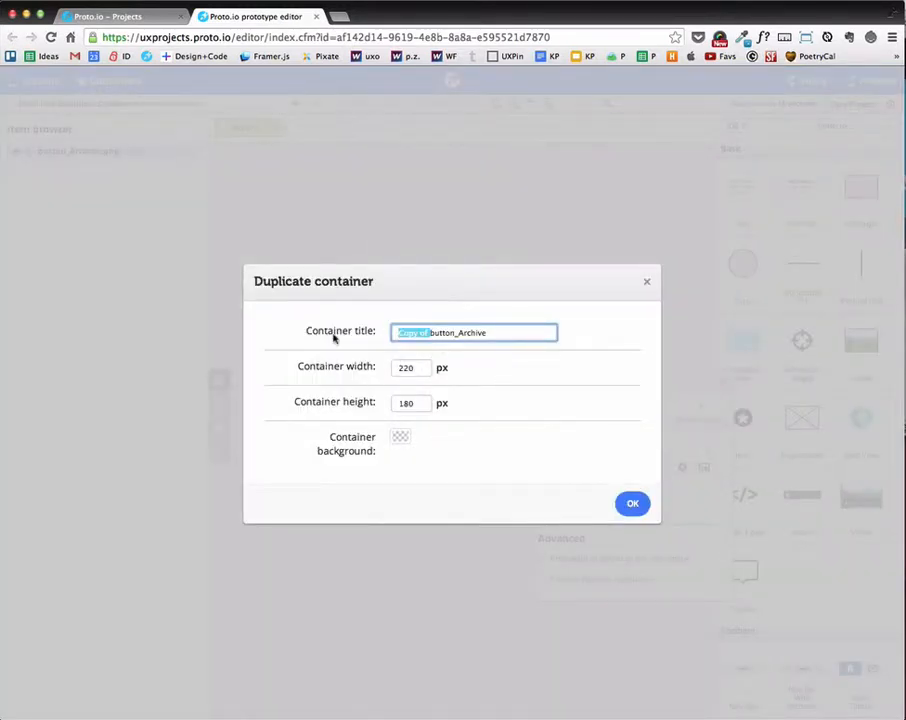
{"action": "type", "text": "button_Ar"}
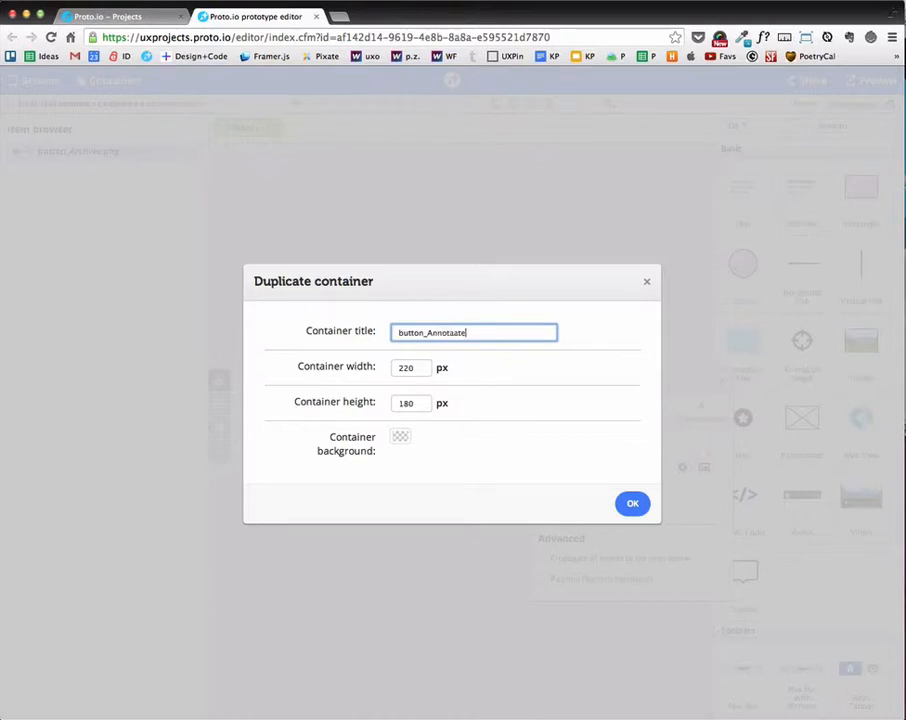
{"action": "key", "text": "Backspace"}
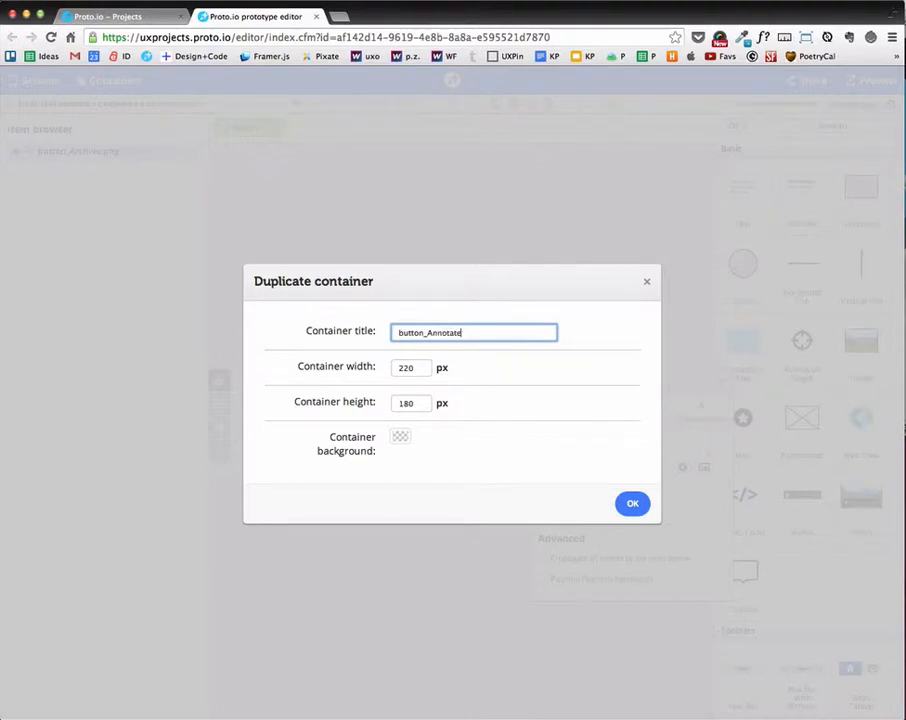
{"action": "left_click", "coordinate": [400, 436]}
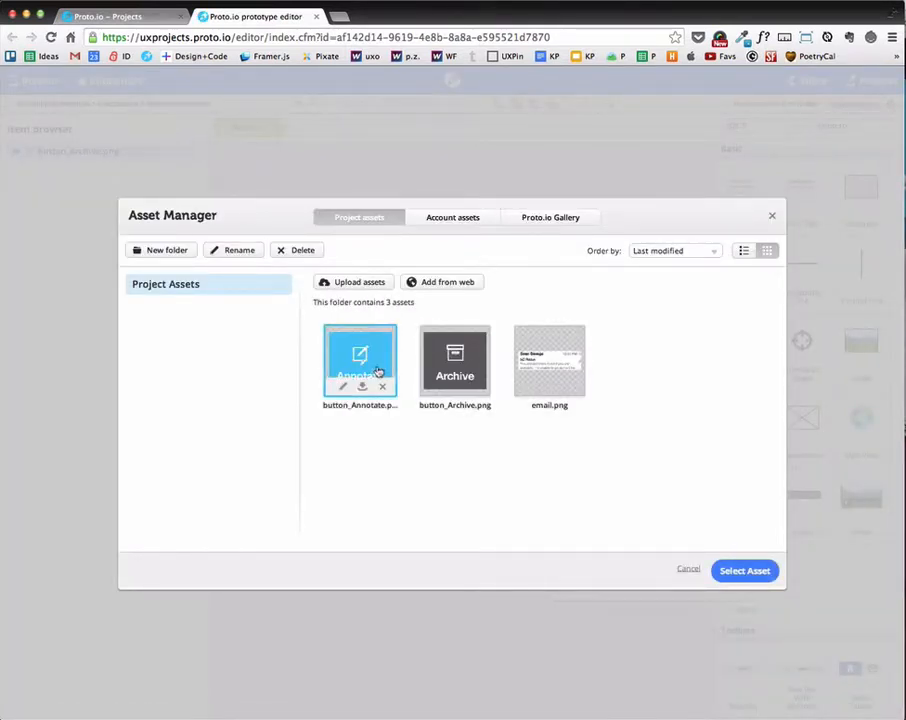
{"action": "left_click", "coordinate": [744, 570]}
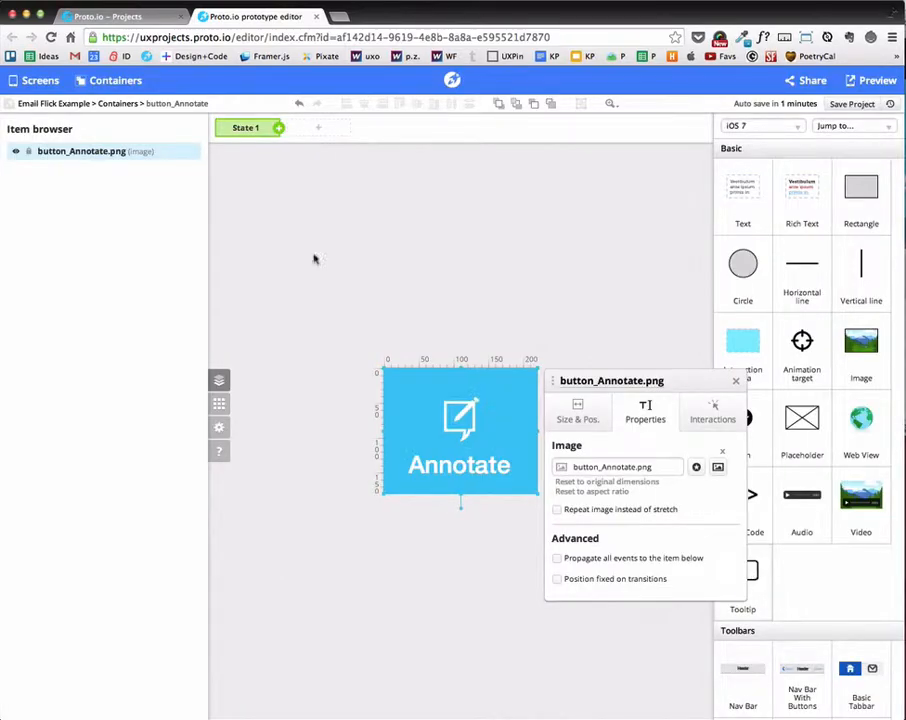
- Create an Email container whose image is email.png
{"action": "left_click", "coordinate": [115, 80]}
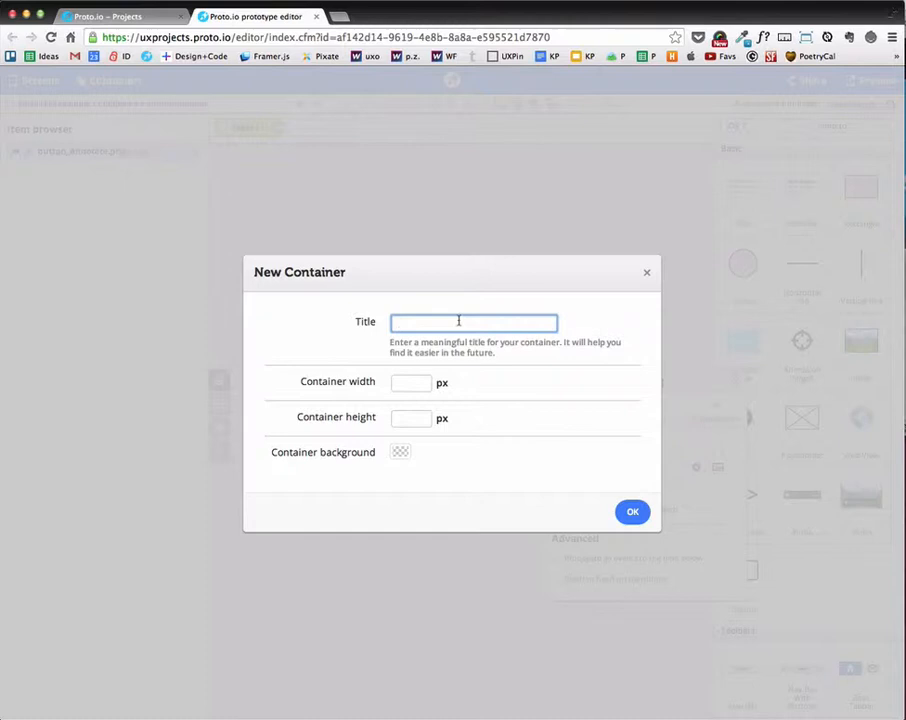
{"action": "type", "text": "Email"}
{"action": "left_click", "coordinate": [411, 418]}
{"action": "type", "text": "18"}
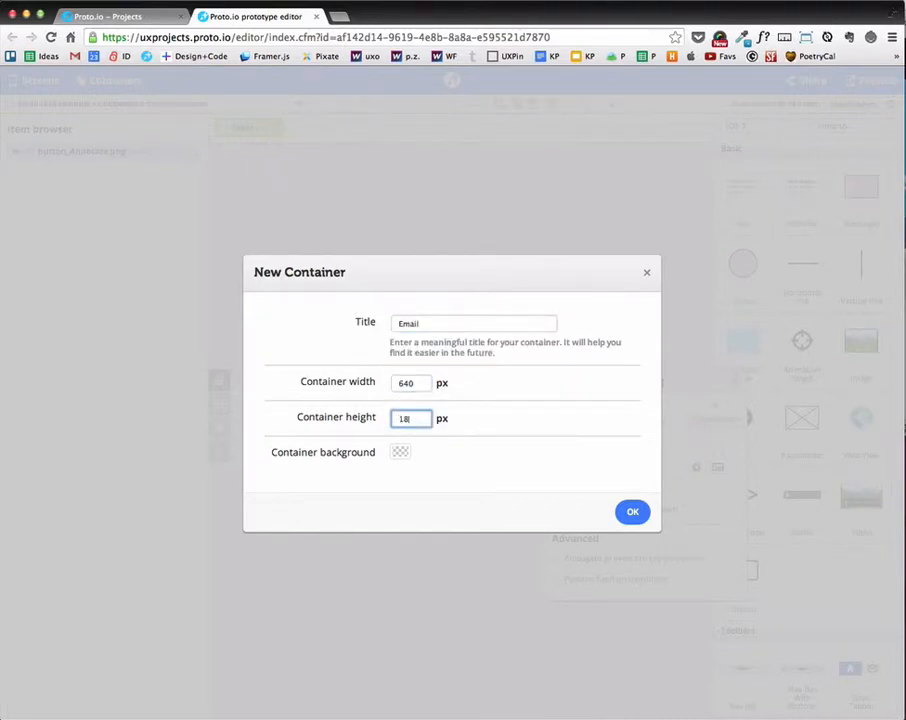
{"action": "left_click", "coordinate": [632, 511]}
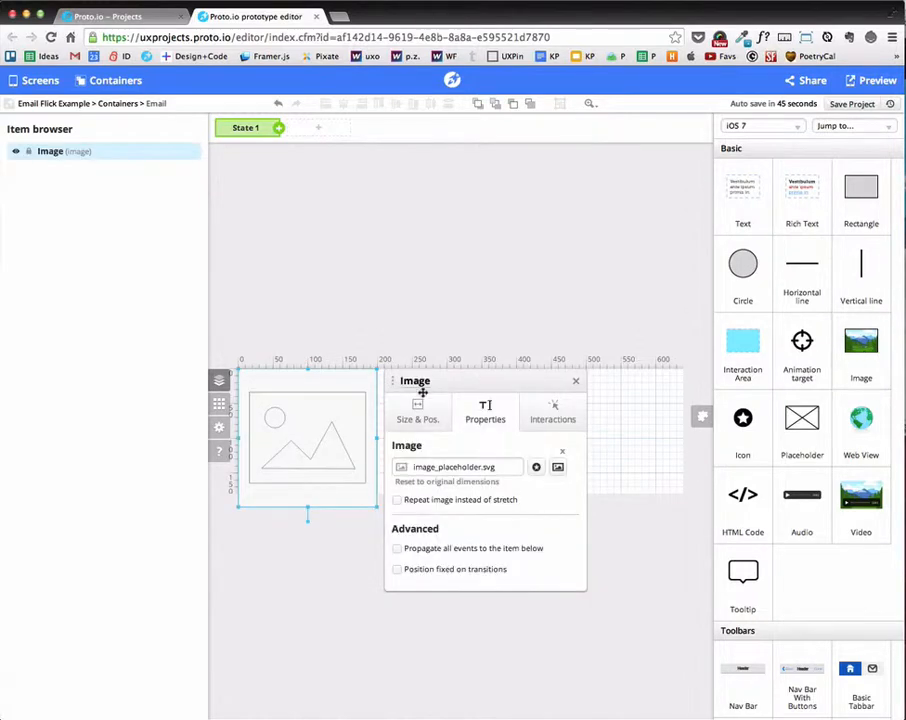
{"action": "left_click", "coordinate": [557, 467]}
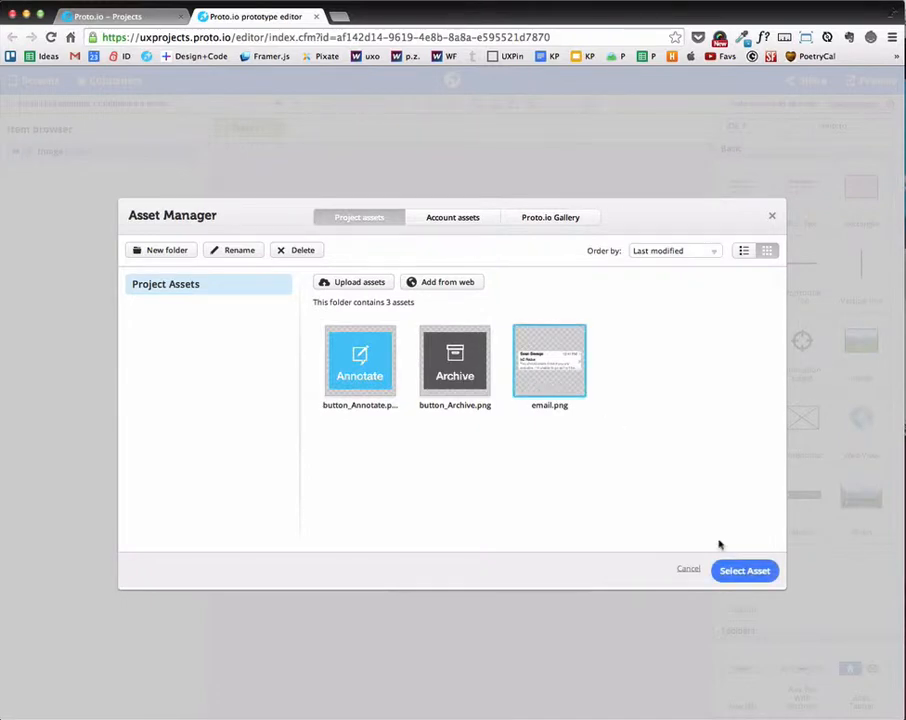
{"action": "left_click", "coordinate": [744, 570]}
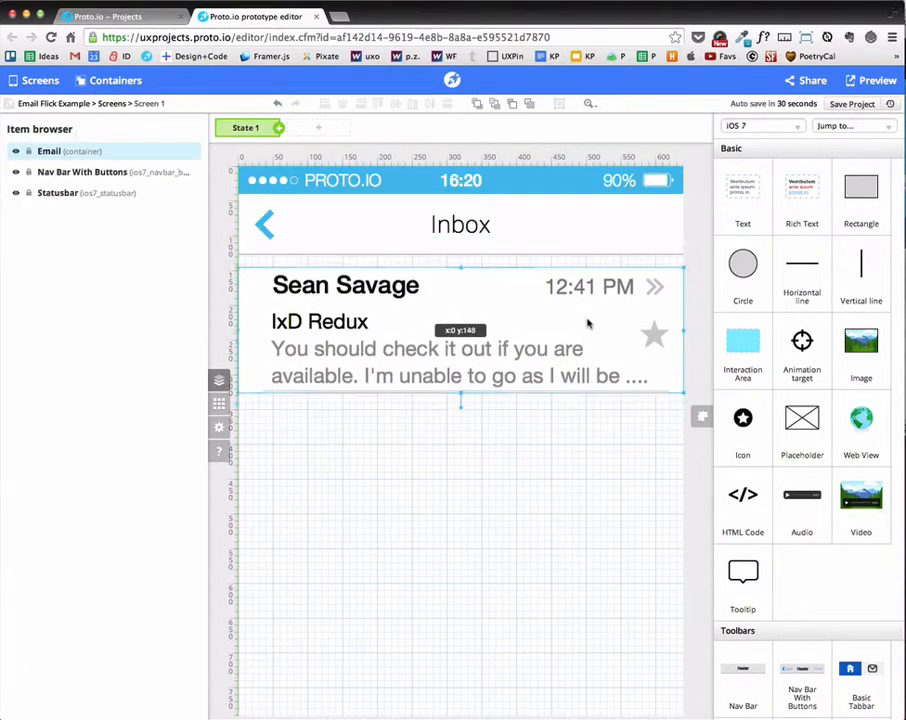
- Add button_Annotate and button_Archive to Screen 1, placing Archive beside Annotate
{"action": "left_click", "coordinate": [115, 80]}
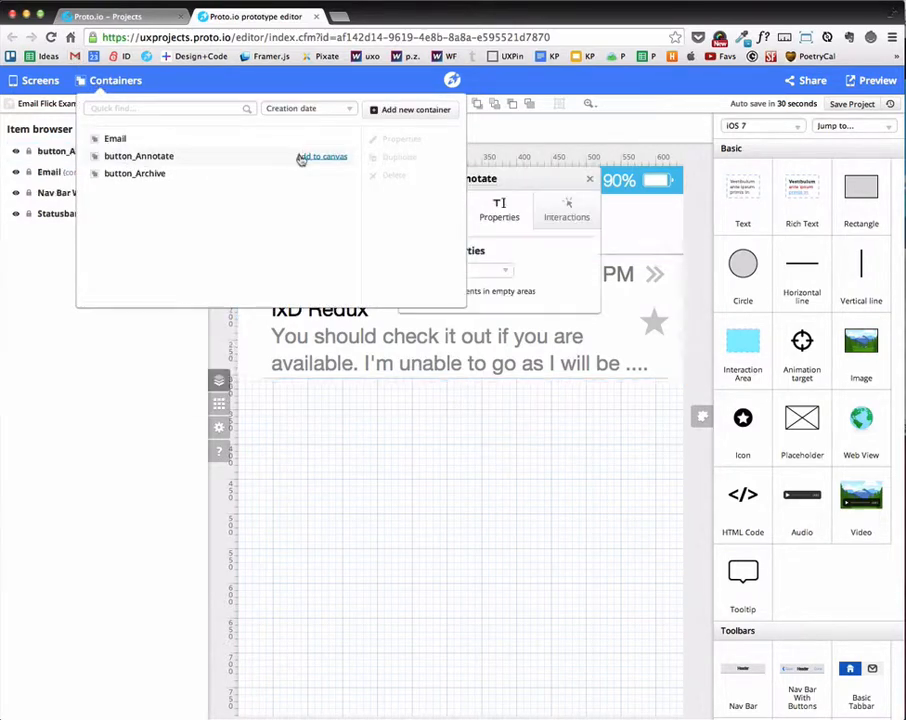
{"action": "left_click", "coordinate": [322, 156]}
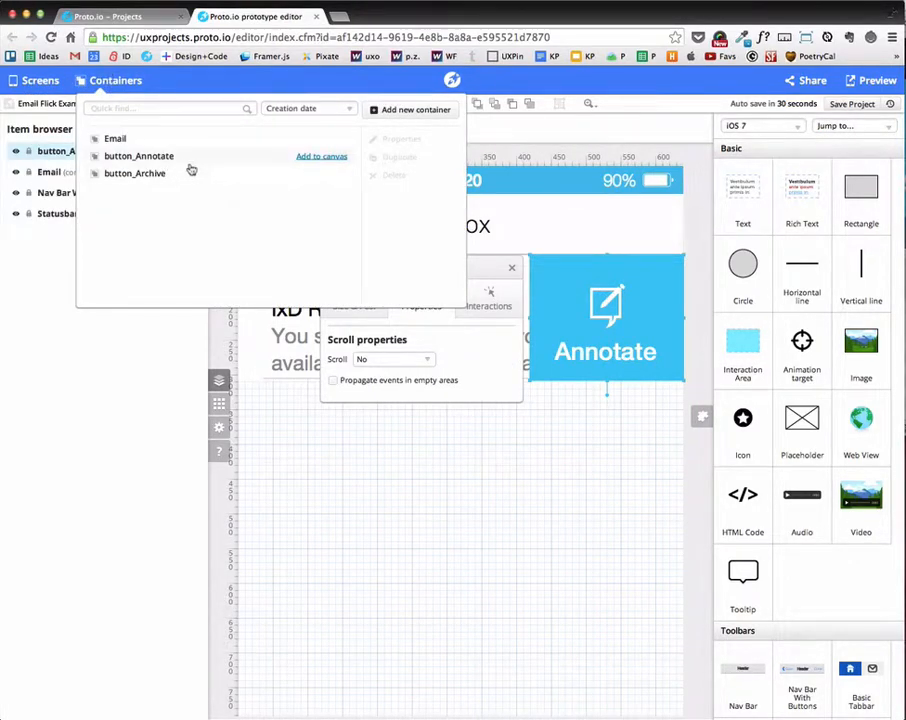
{"action": "left_click", "coordinate": [134, 173]}
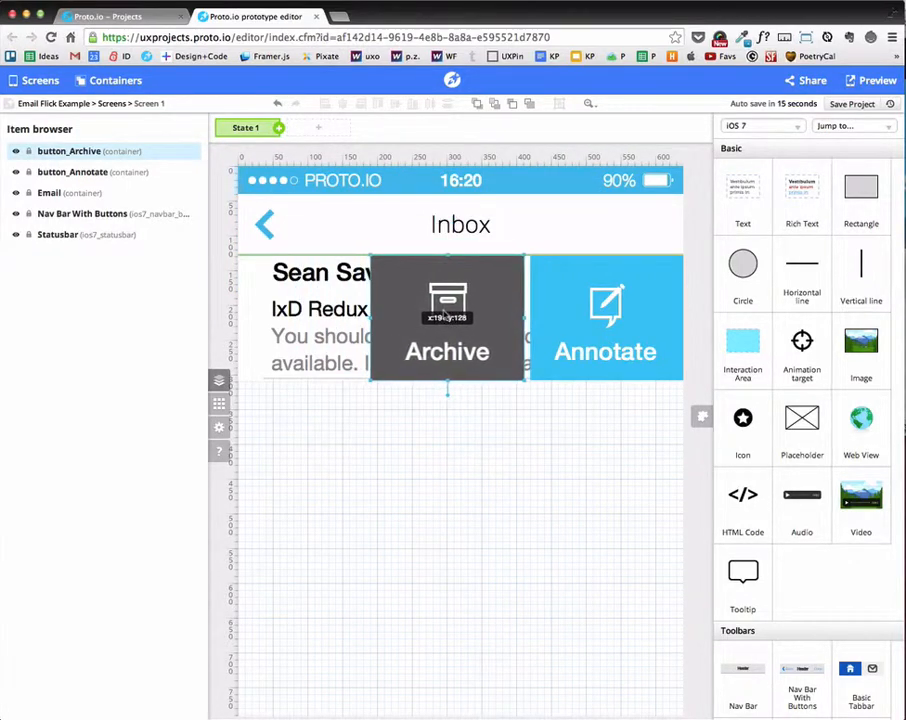
{"action": "left_click", "coordinate": [447, 320]}
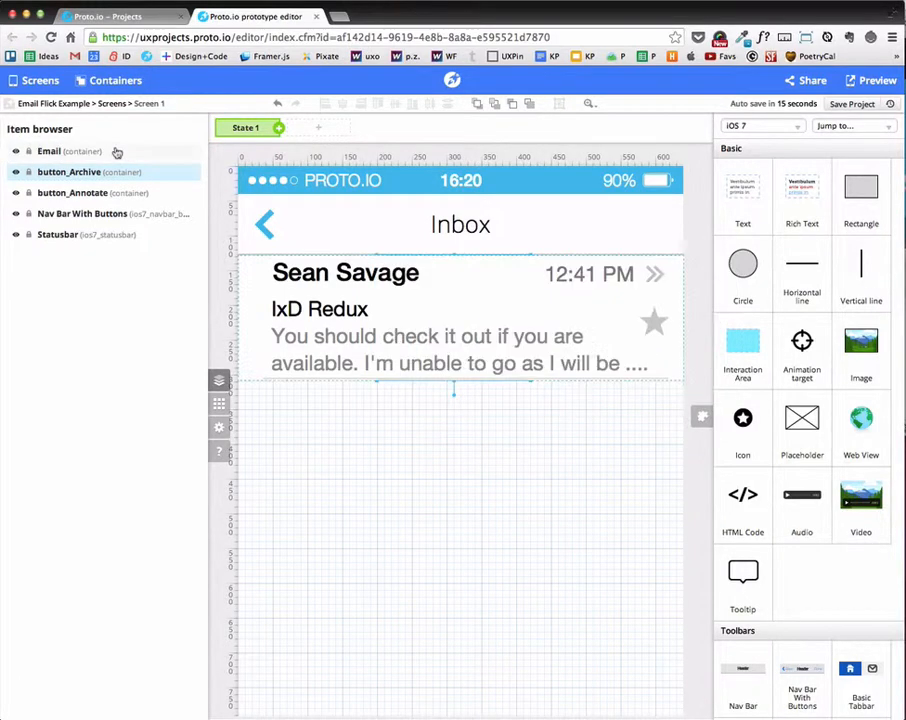
- Make the Email row draggable horizontally only, within a custom 200 px containment width
{"action": "left_click", "coordinate": [50, 151]}
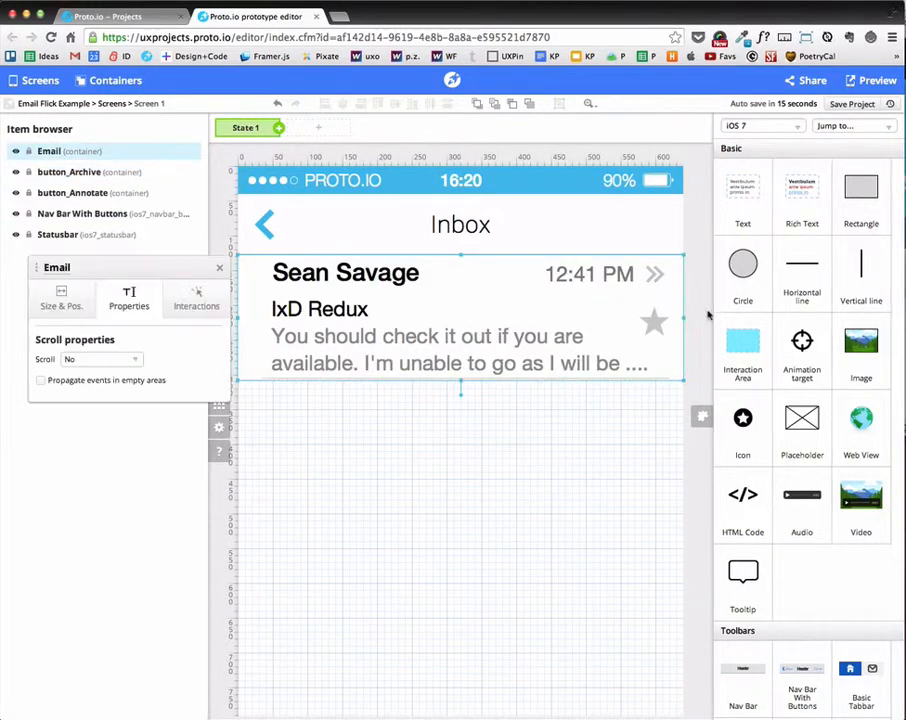
{"action": "left_click_drag", "start_coordinate": [56, 266], "coordinate": [671, 240]}
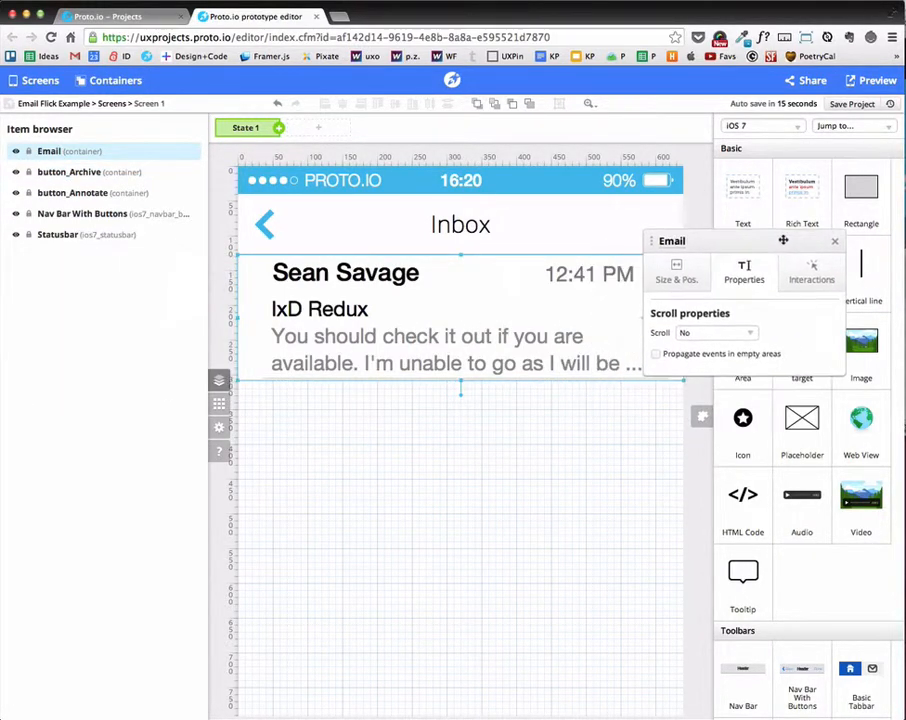
{"action": "left_click", "coordinate": [720, 277]}
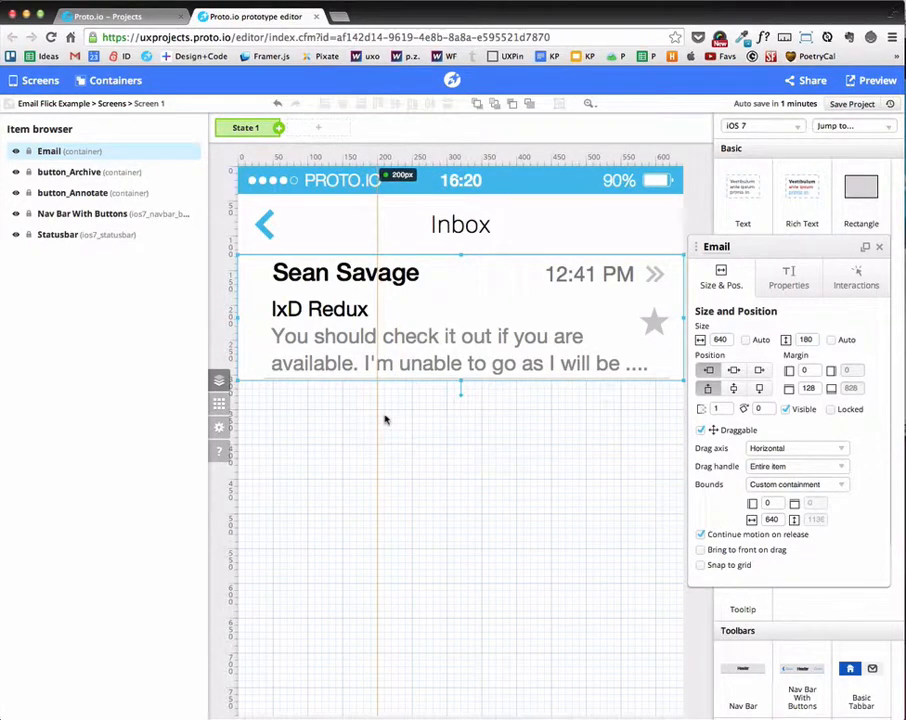
{"action": "left_click", "coordinate": [879, 247]}
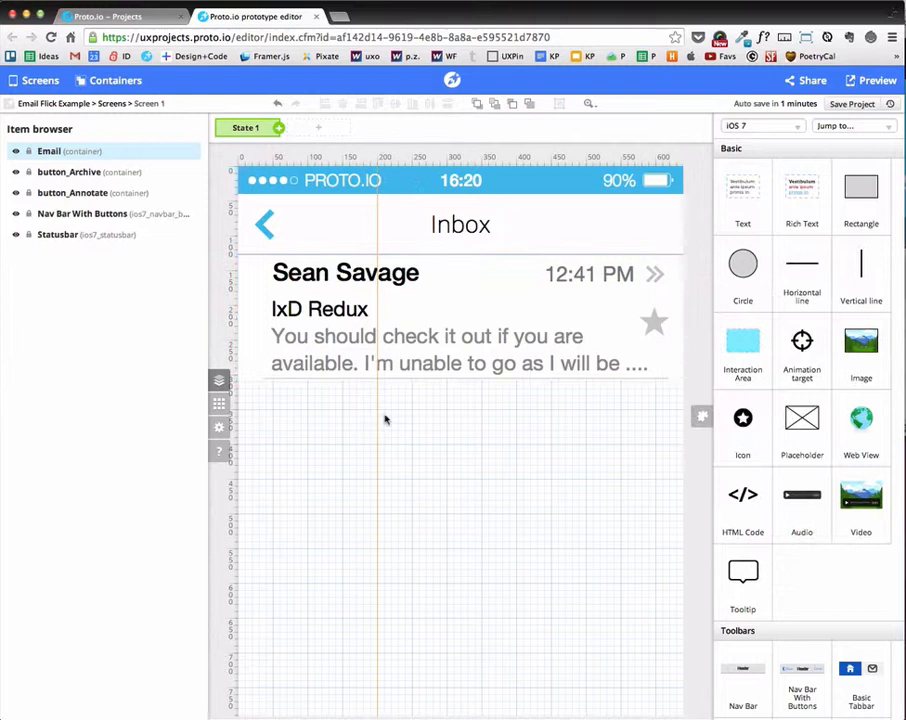
{"action": "left_click", "coordinate": [450, 320]}
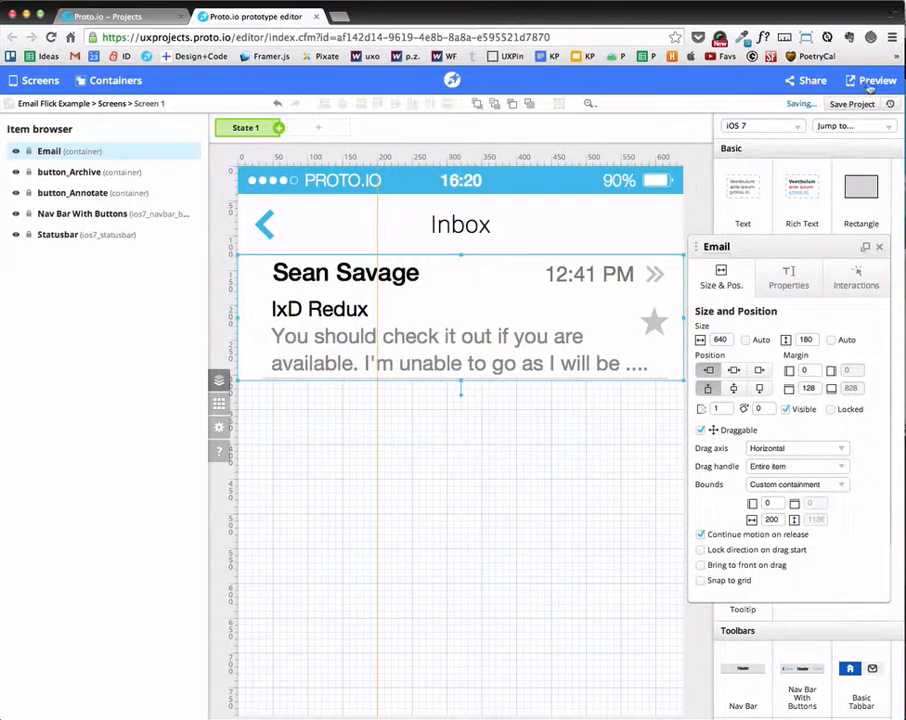
- Preview and slide the email row left to confirm Archive and Annotate appear
{"action": "left_click", "coordinate": [878, 80]}
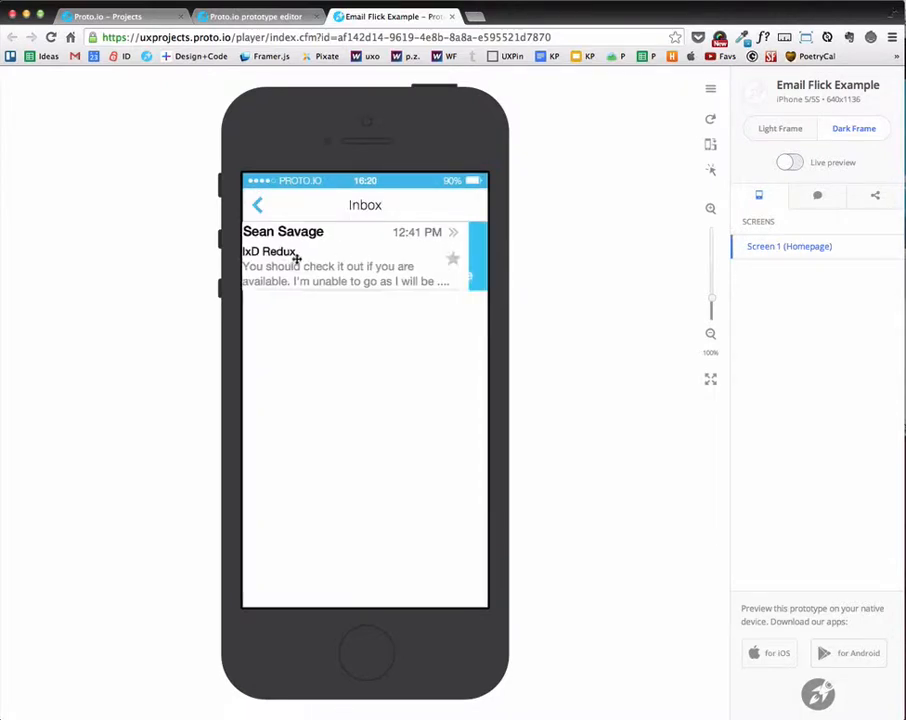
{"action": "left_click_drag", "start_coordinate": [440, 255], "coordinate": [280, 255]}
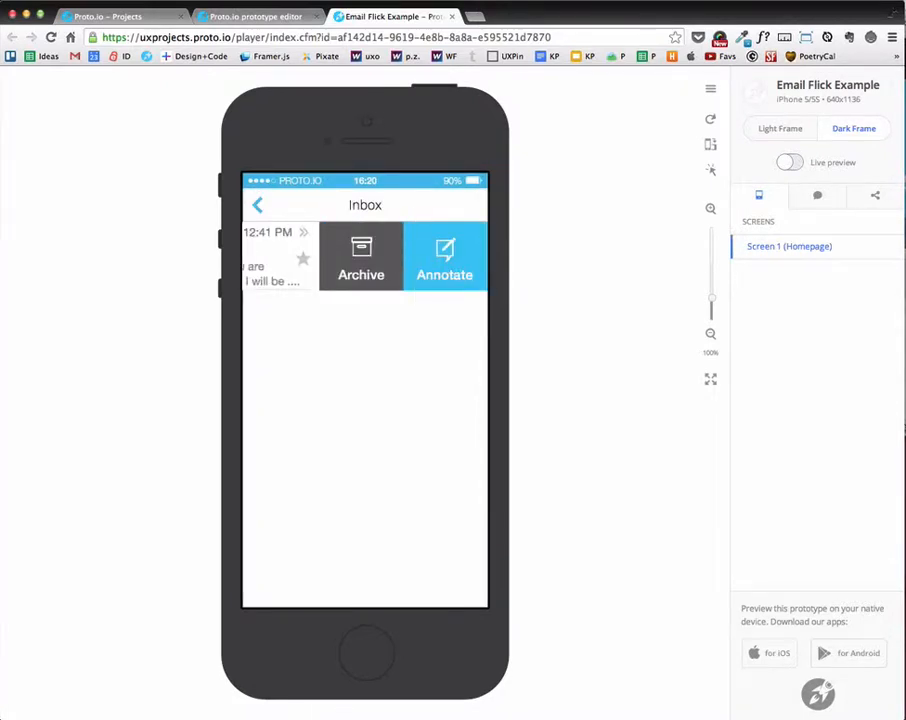
{"action": "left_click", "coordinate": [253, 16]}
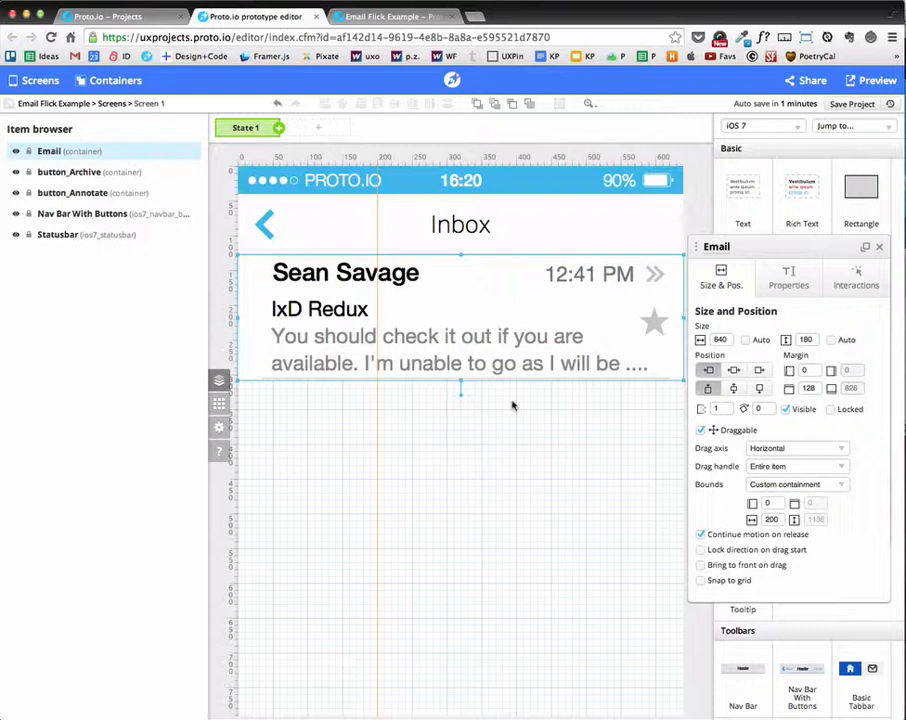
- Add a tap interaction to button_Archive with the Animate item action
{"action": "left_click", "coordinate": [68, 172]}
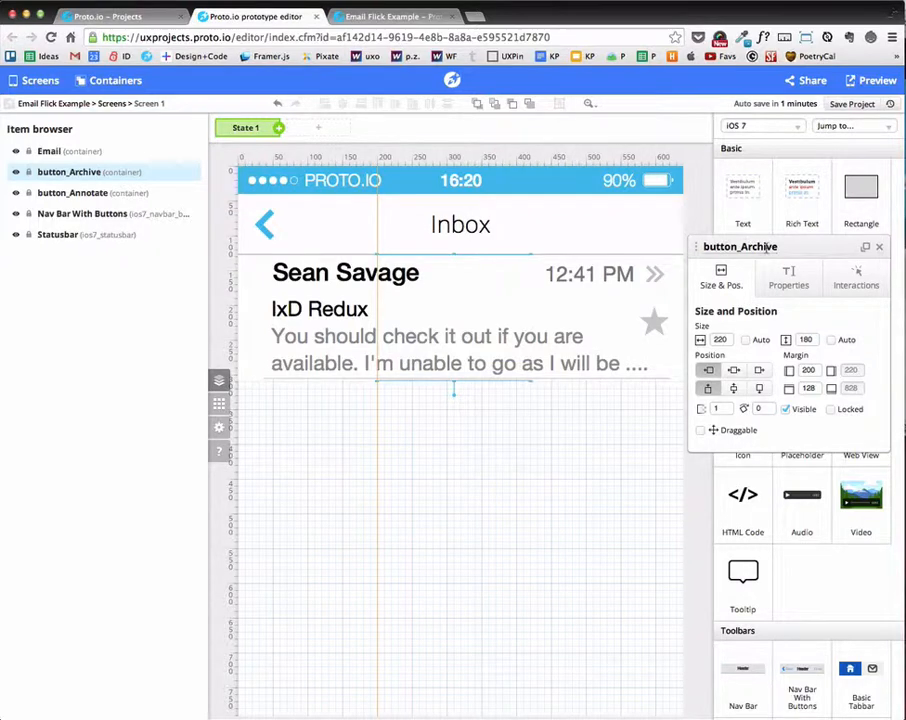
{"action": "left_click", "coordinate": [856, 277]}
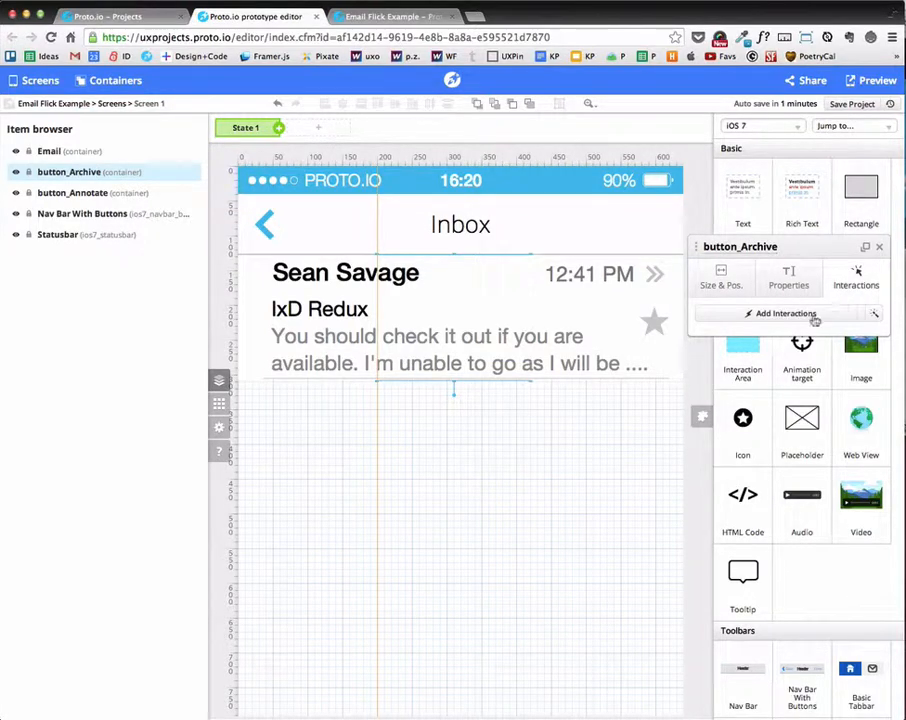
{"action": "left_click", "coordinate": [786, 313]}
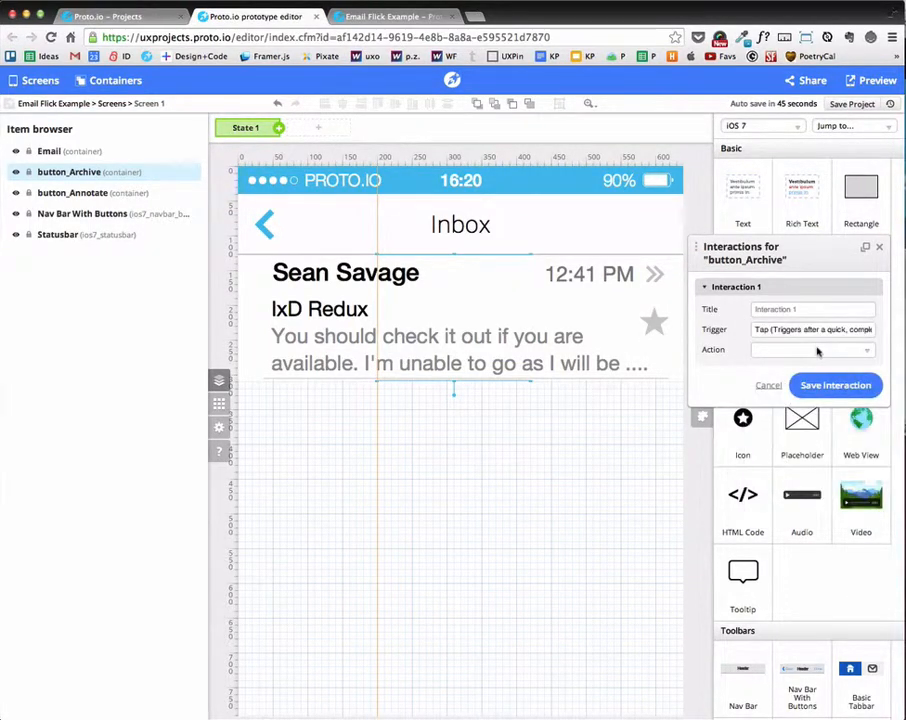
{"action": "left_click", "coordinate": [810, 349]}
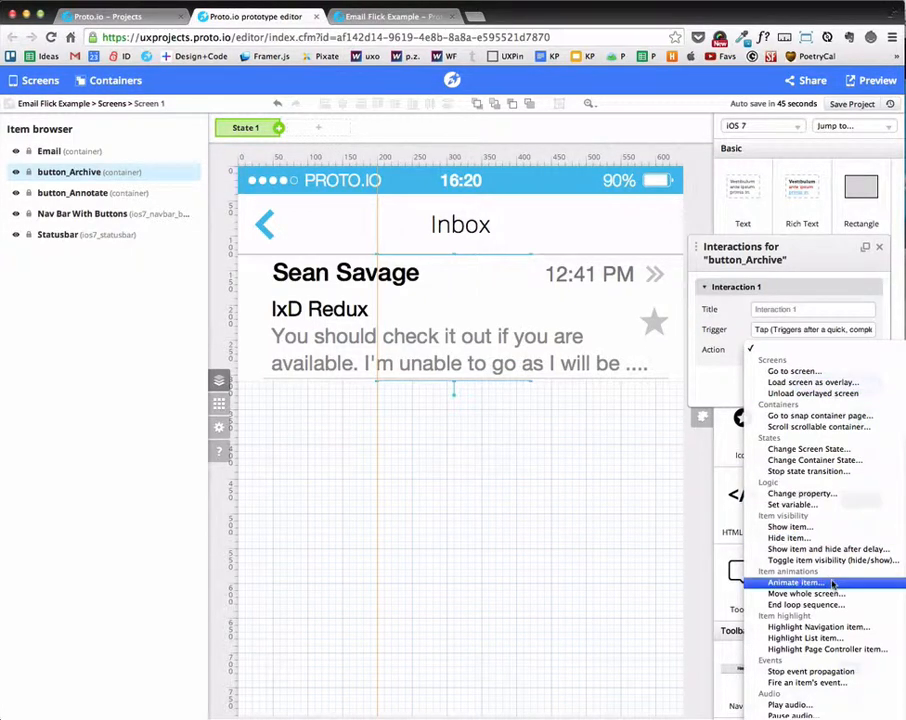
{"action": "left_click", "coordinate": [800, 582]}
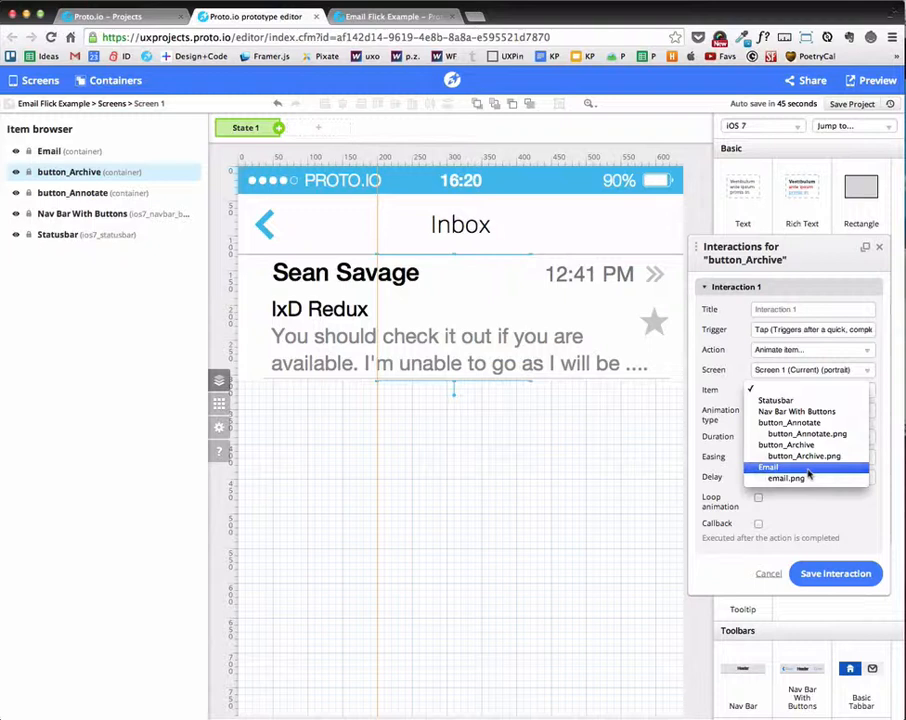
- Fade the Email row to 0 over 200 ms linear, with Callback ticked
{"action": "left_click", "coordinate": [768, 467]}
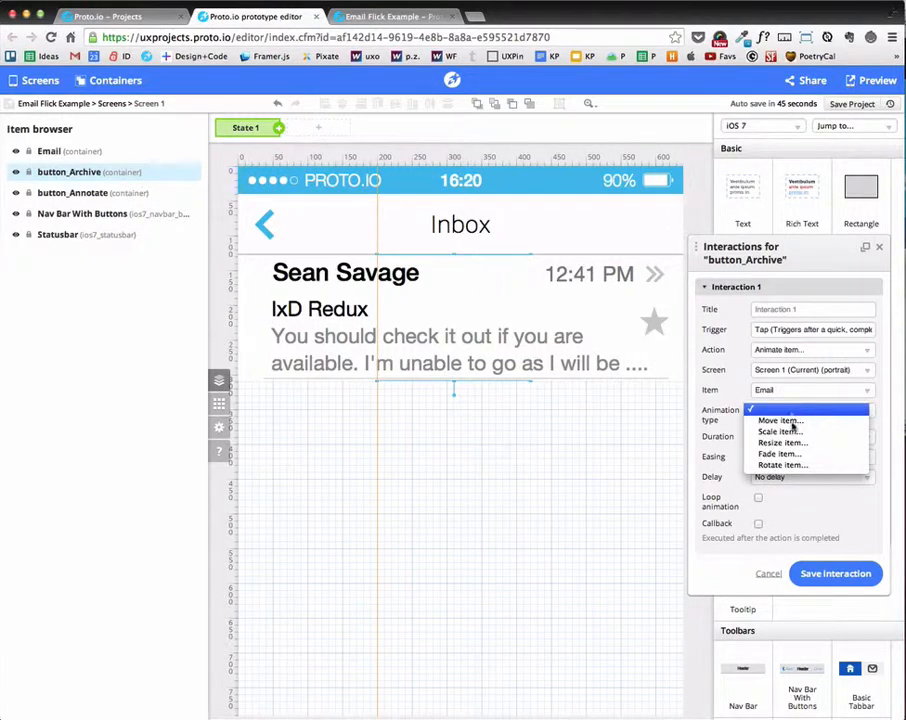
{"action": "left_click", "coordinate": [779, 453]}
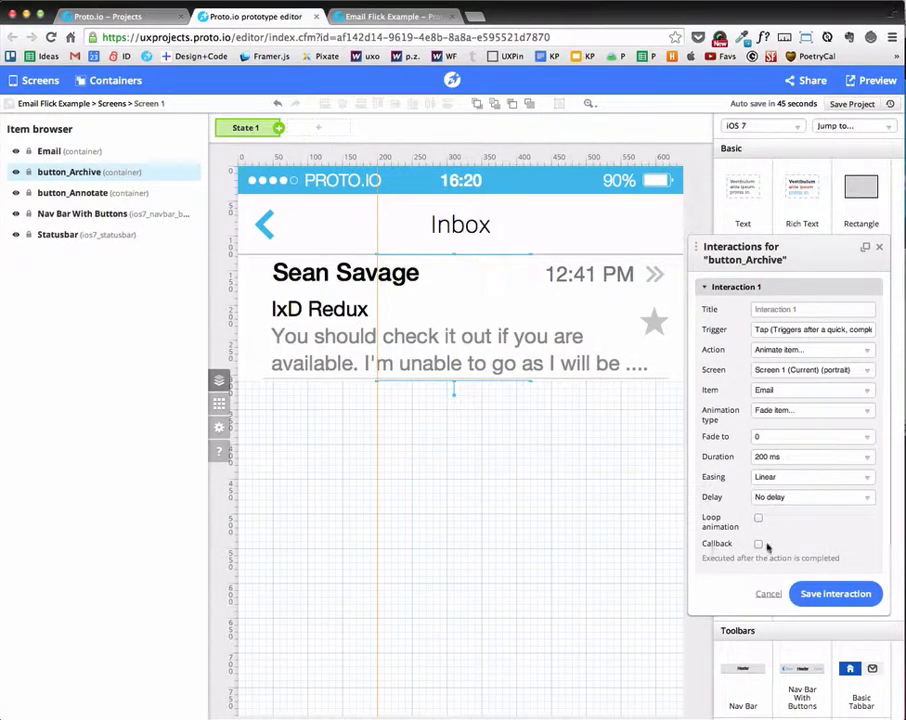
{"action": "left_click", "coordinate": [758, 543]}
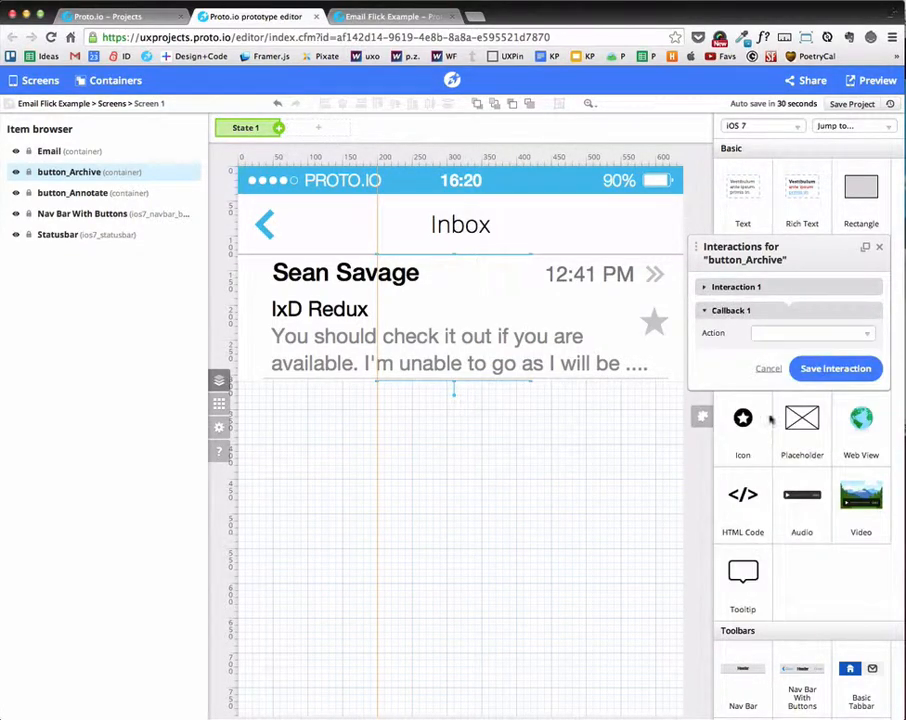
- Set Callback 1 to instantly translate the Email row by X -200, then save
{"action": "left_click", "coordinate": [788, 333]}
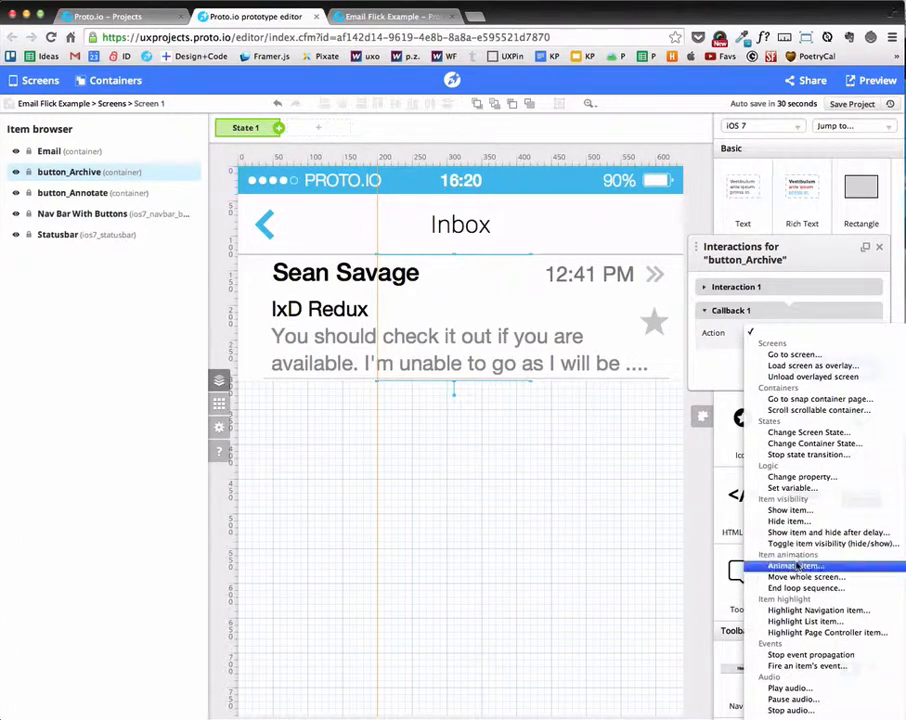
{"action": "left_click", "coordinate": [793, 565]}
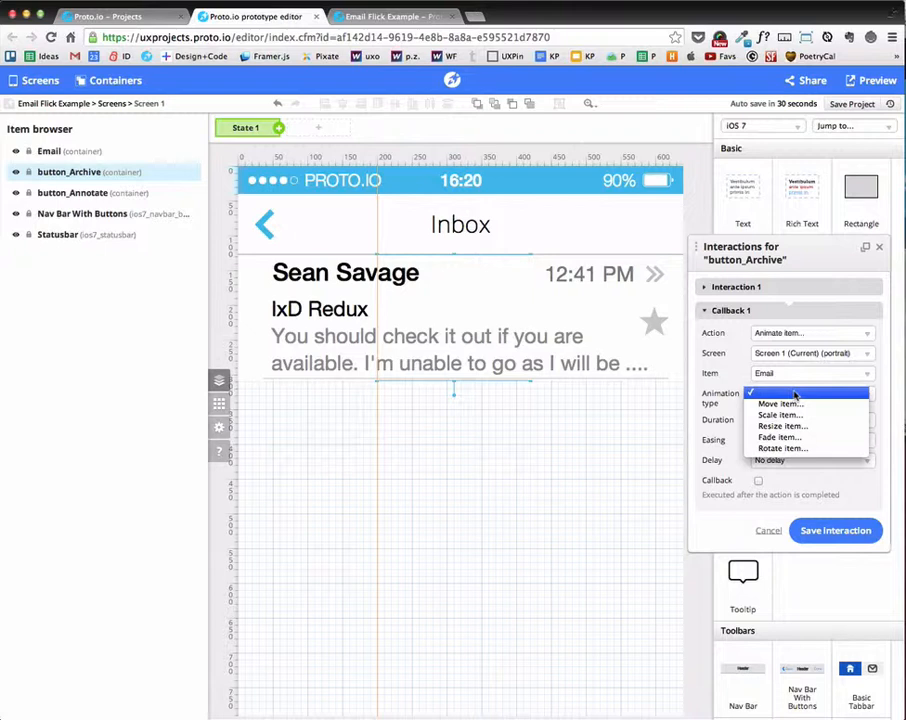
{"action": "left_click", "coordinate": [779, 404]}
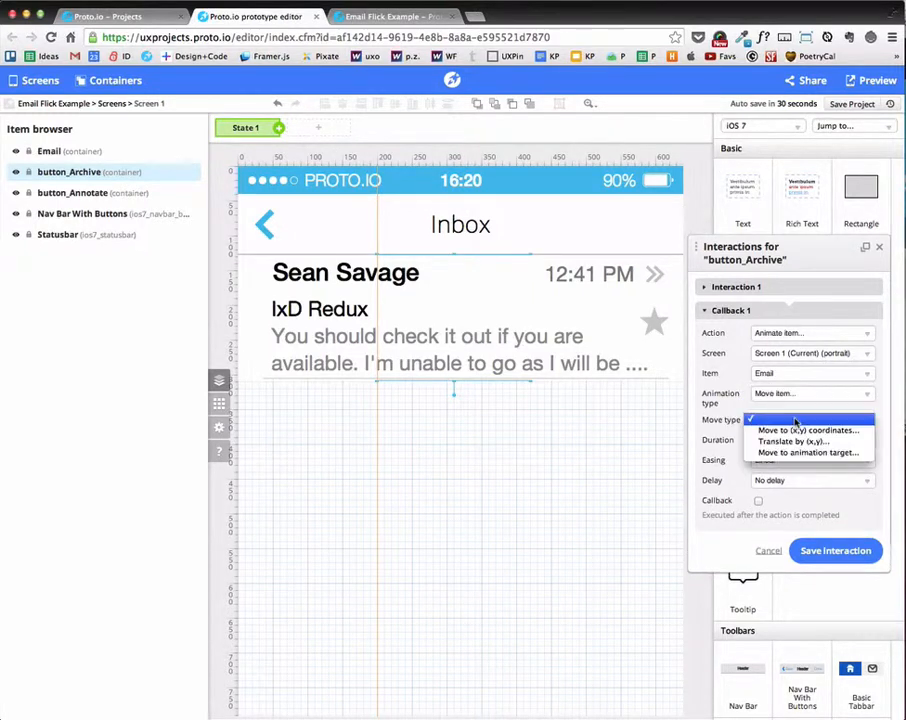
{"action": "left_click", "coordinate": [808, 441]}
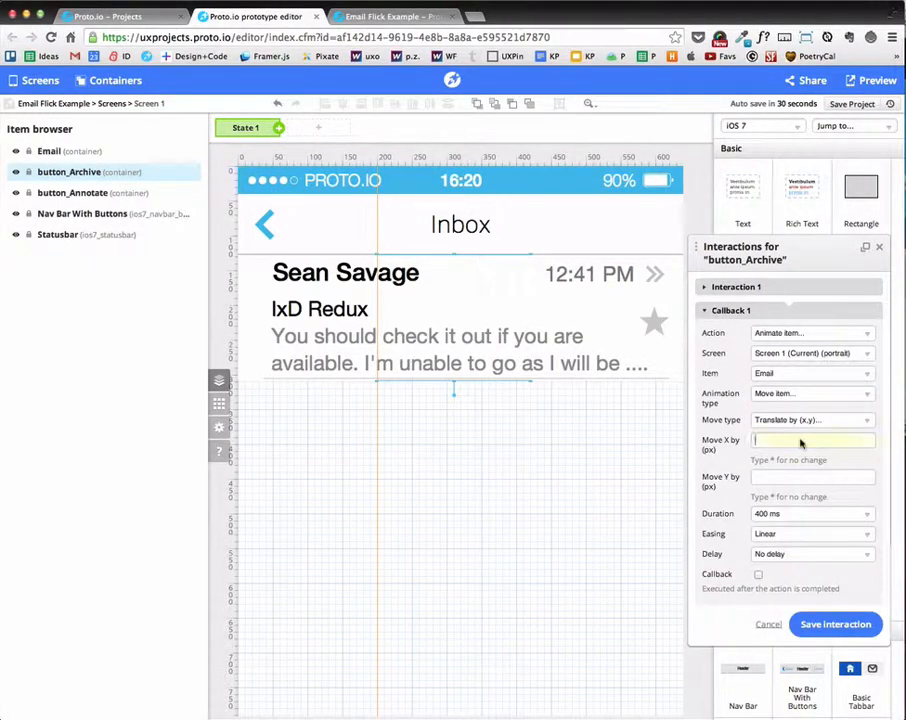
{"action": "type", "text": "-200"}
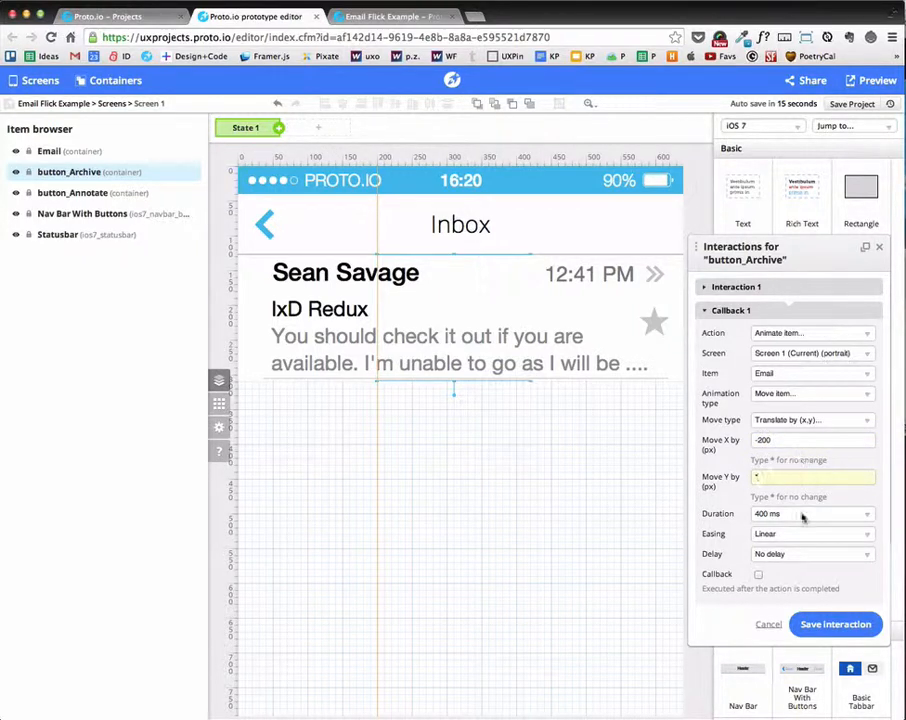
{"action": "left_click", "coordinate": [810, 513]}
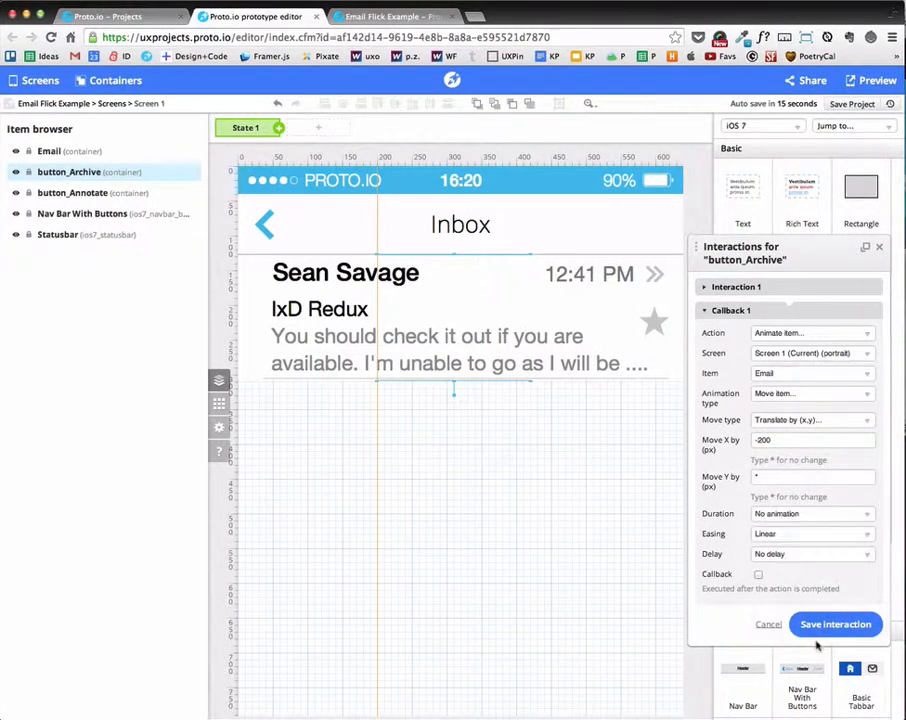
{"action": "left_click", "coordinate": [835, 624]}
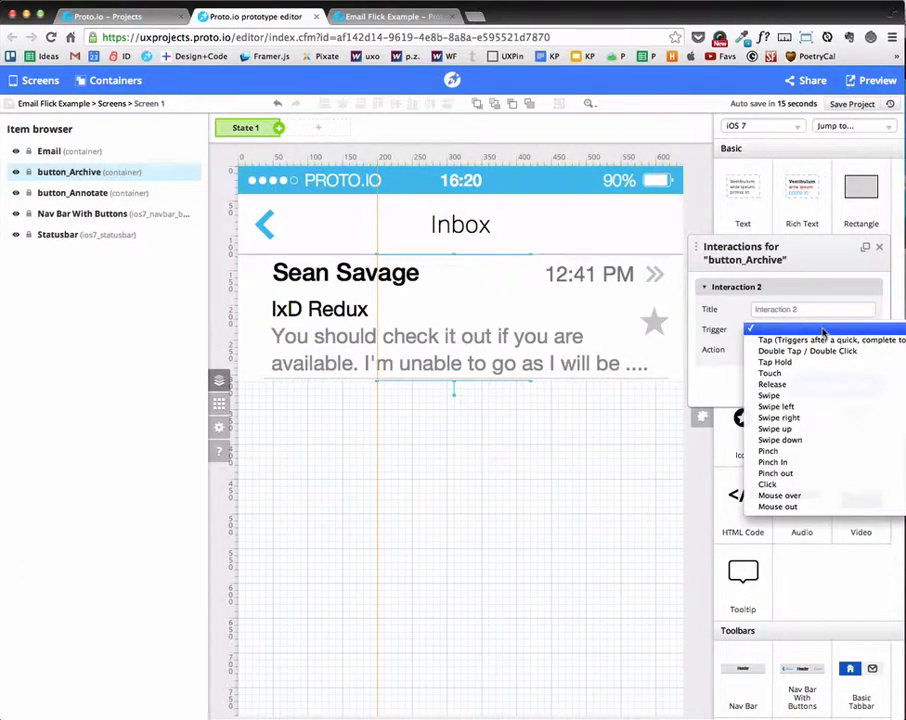
- Set Interaction 2 to fade the Archive button to 0 over 400 ms on tap
{"action": "left_click", "coordinate": [812, 339]}
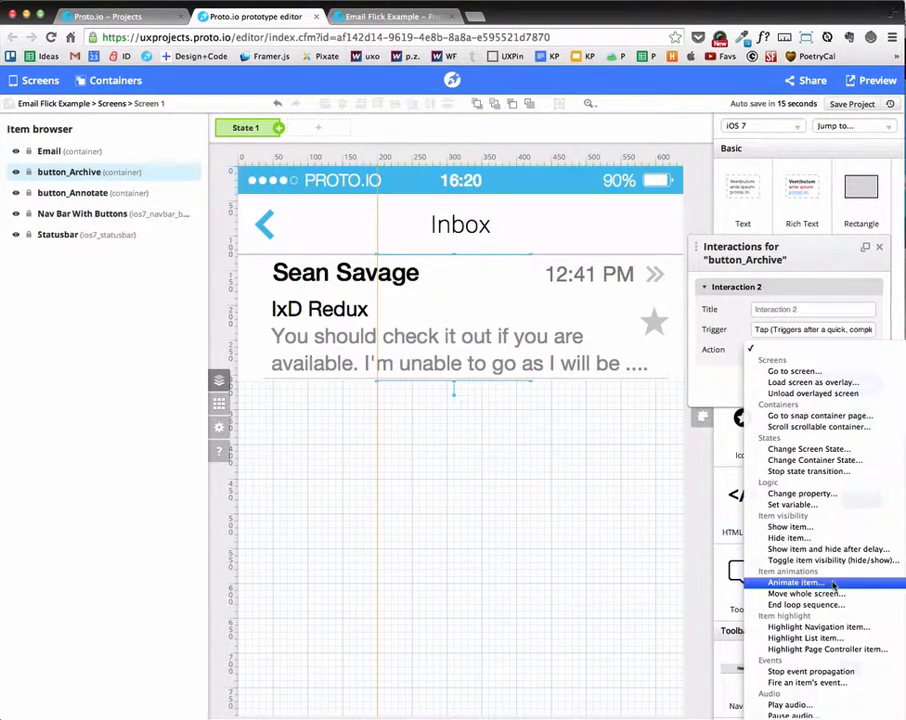
{"action": "left_click", "coordinate": [810, 582]}
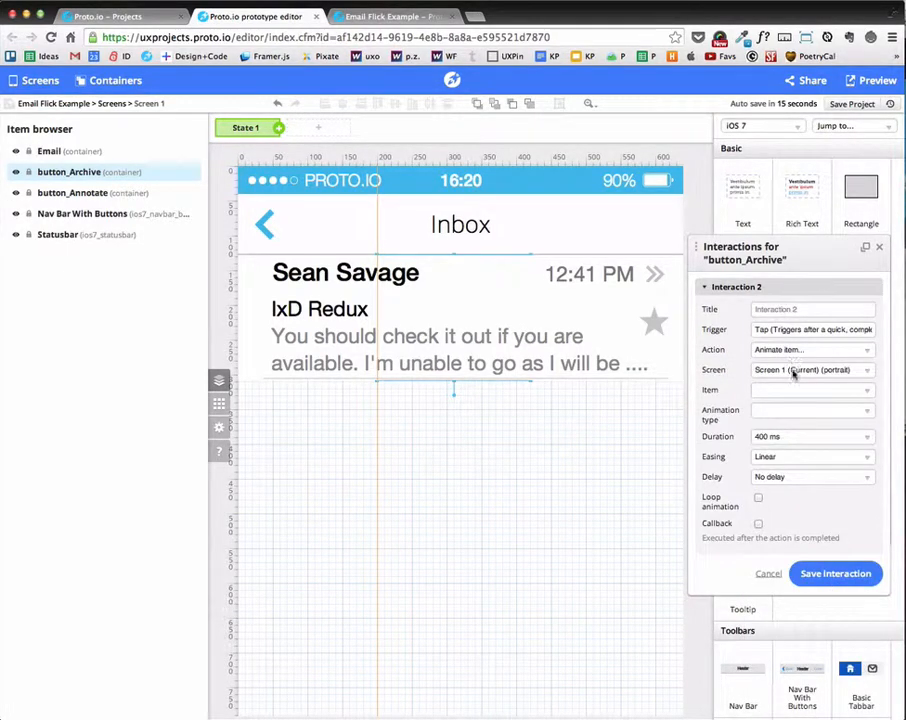
{"action": "left_click", "coordinate": [810, 390]}
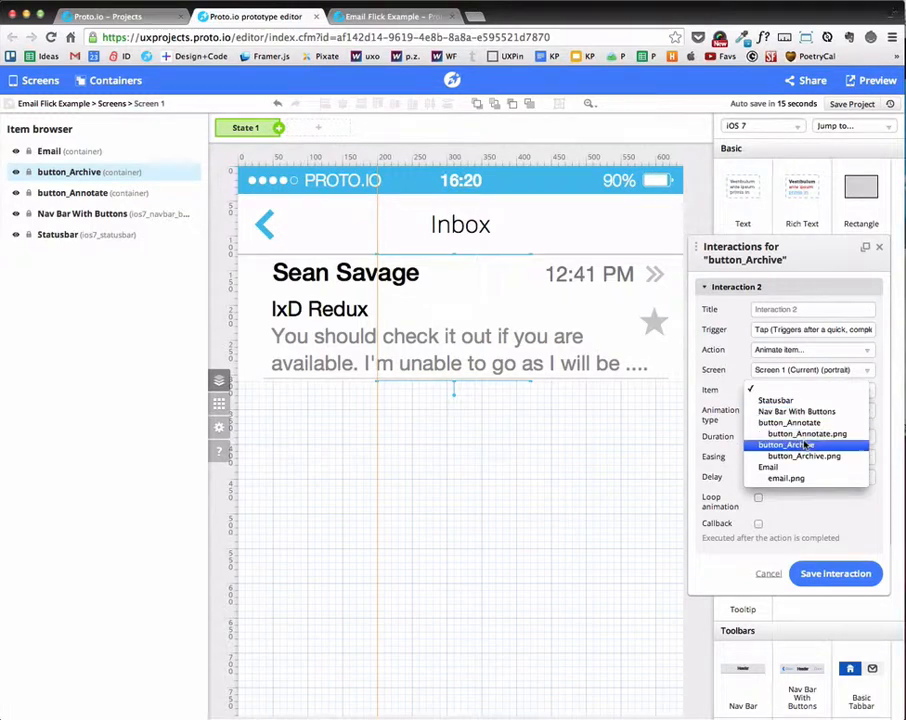
{"action": "left_click", "coordinate": [785, 445]}
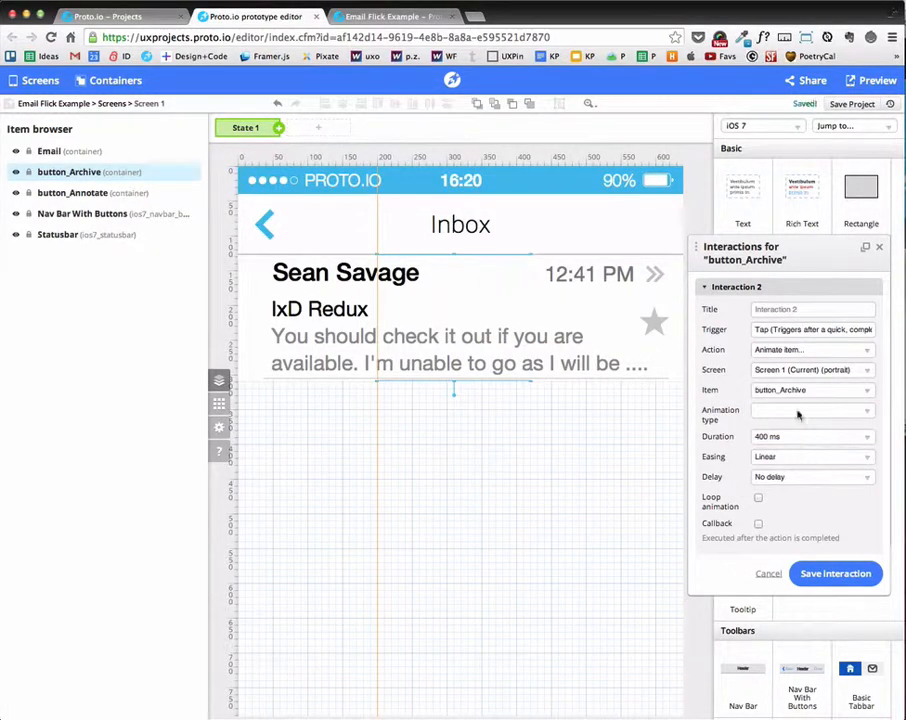
{"action": "left_click", "coordinate": [812, 410]}
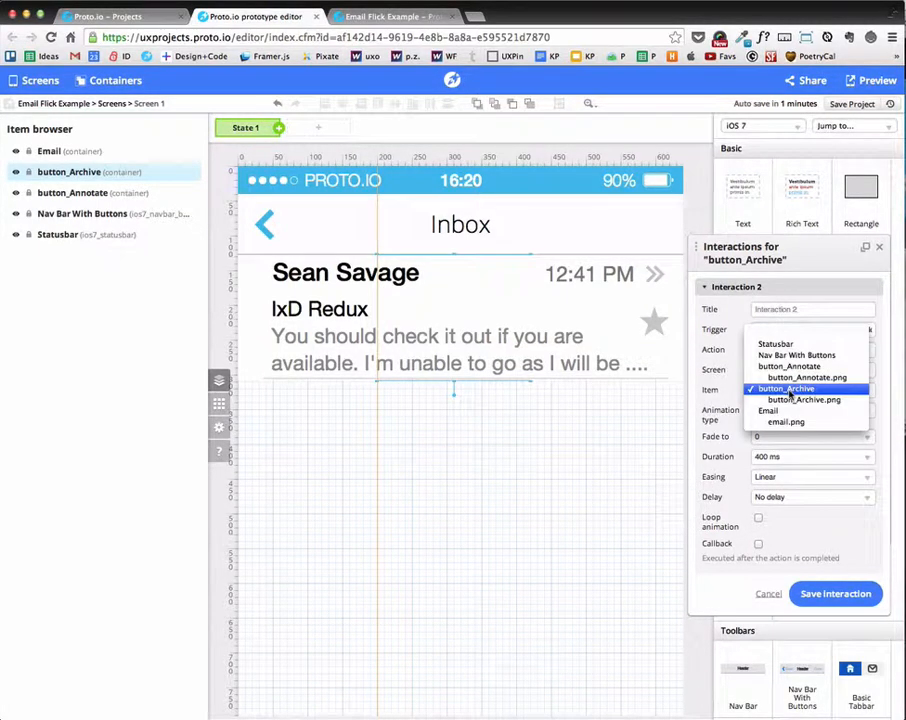
{"action": "left_click", "coordinate": [804, 388]}
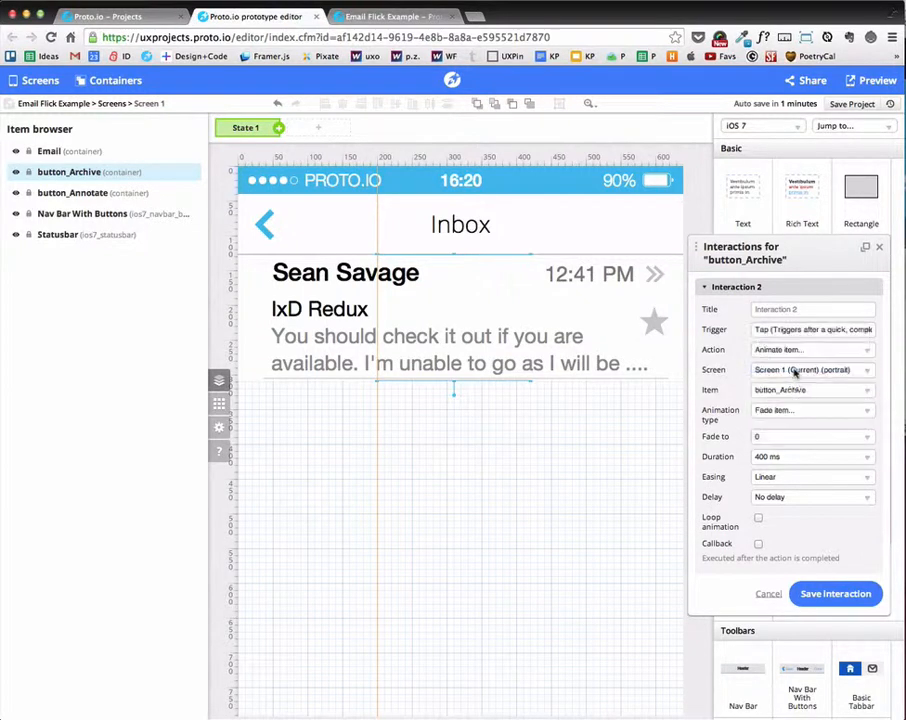
{"action": "left_click", "coordinate": [810, 456]}
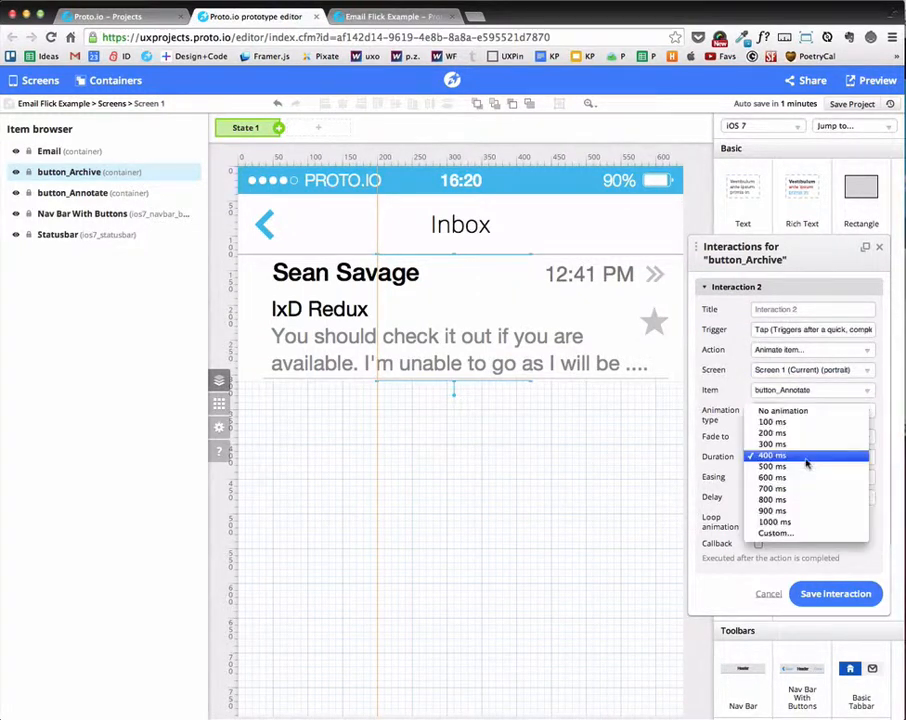
{"action": "left_click", "coordinate": [771, 433]}
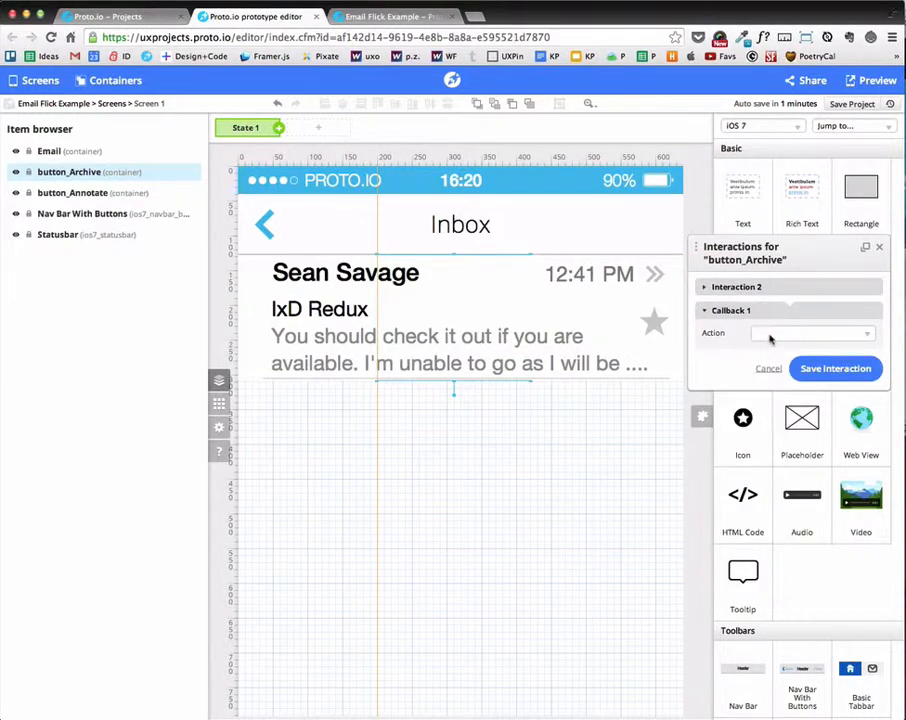
- Make Callback 1 animate button_Archive with an animation type, then save the project
{"action": "left_click", "coordinate": [810, 333]}
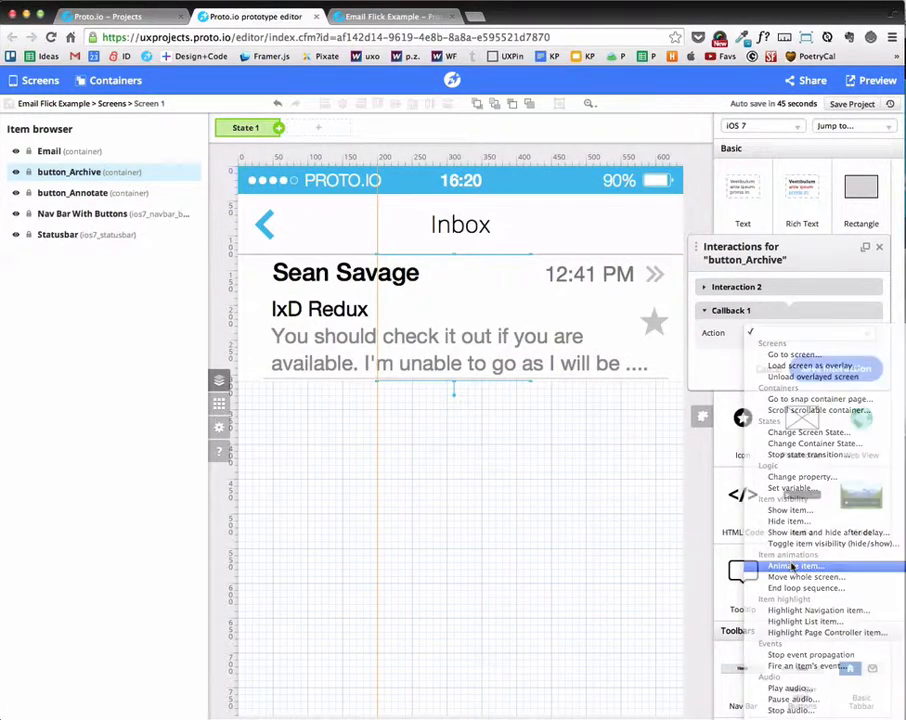
{"action": "left_click", "coordinate": [803, 565]}
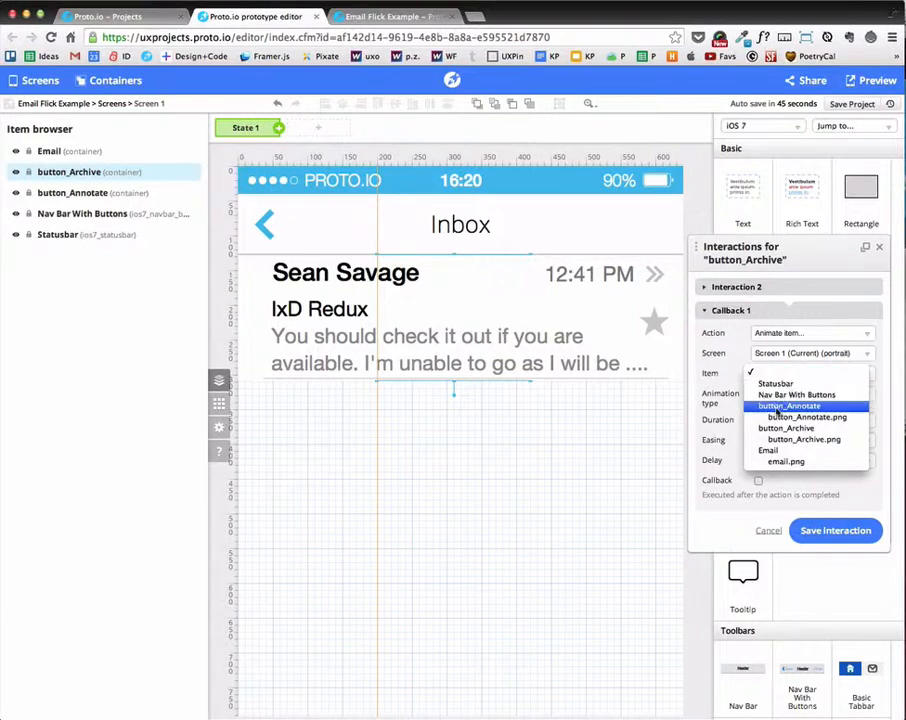
{"action": "left_click", "coordinate": [785, 428]}
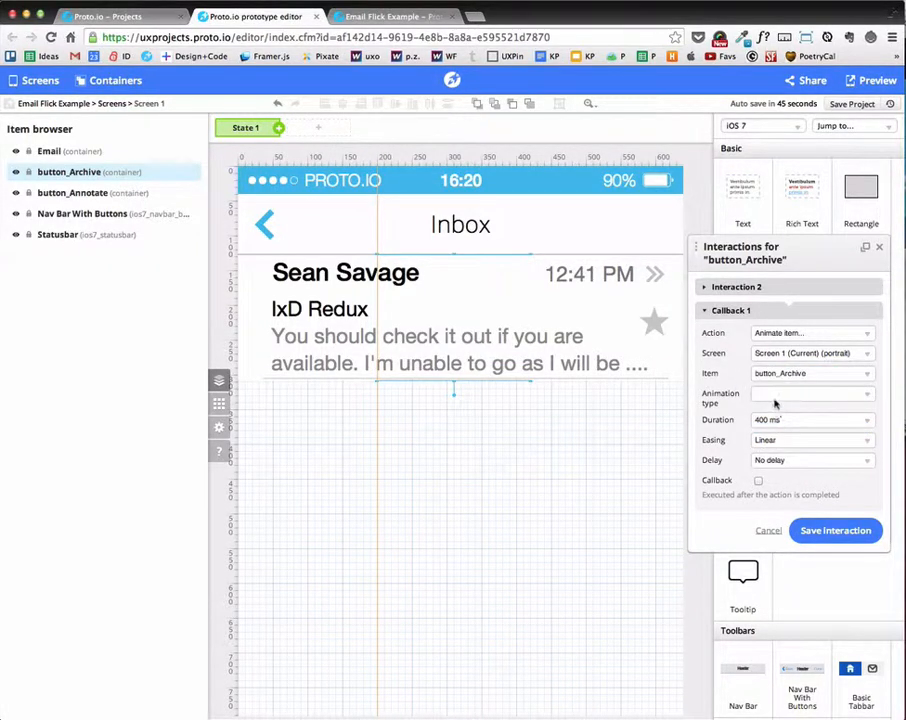
{"action": "left_click", "coordinate": [810, 392]}
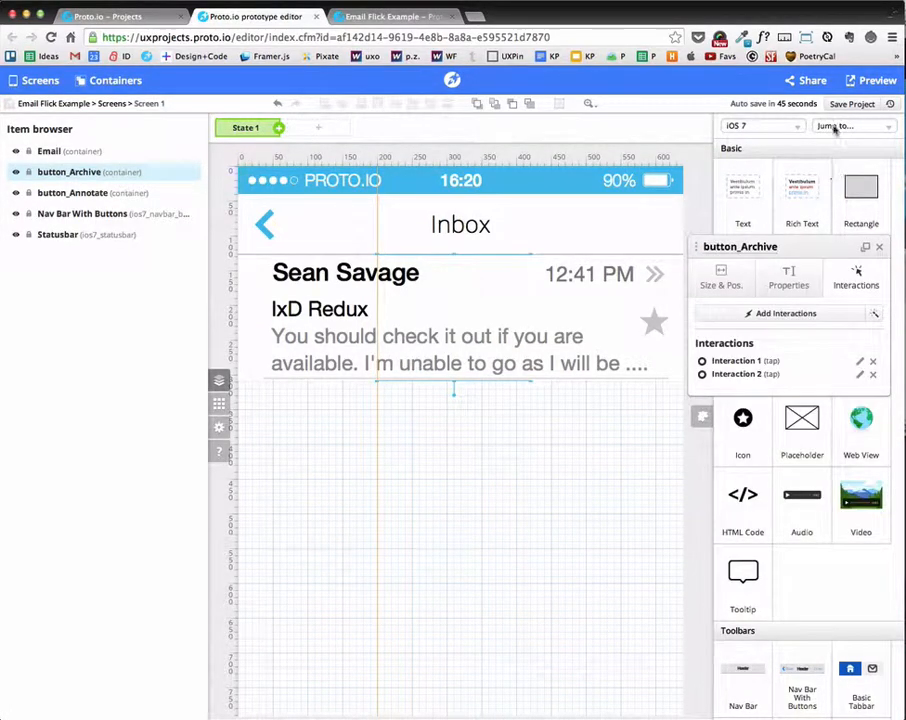
{"action": "left_click", "coordinate": [852, 104]}
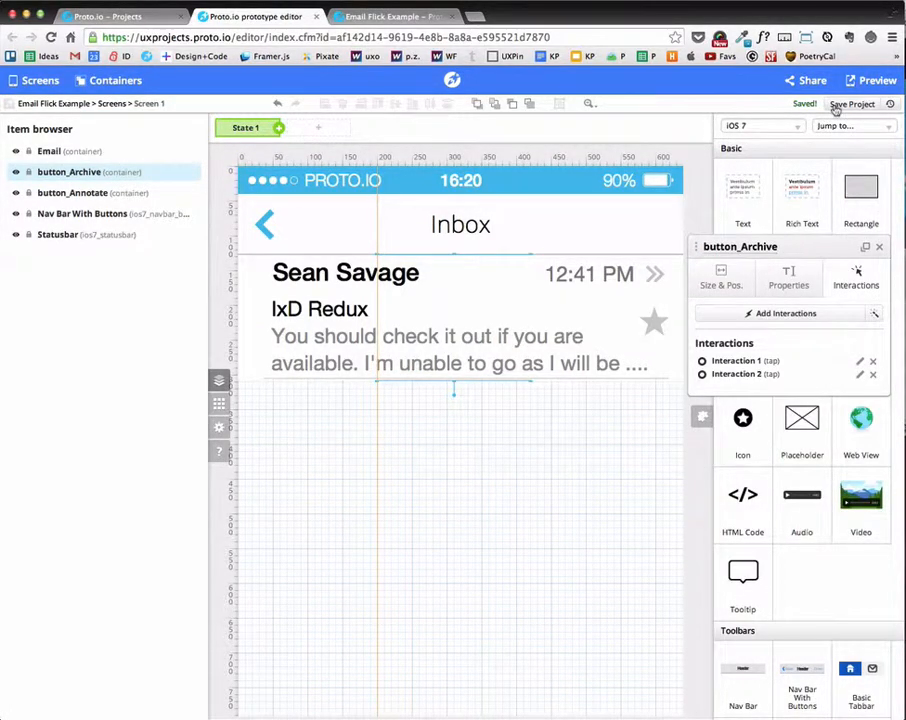
- Preview the prototype, swipe the email row left, and tap Archive to clear it
{"action": "left_click", "coordinate": [878, 80]}
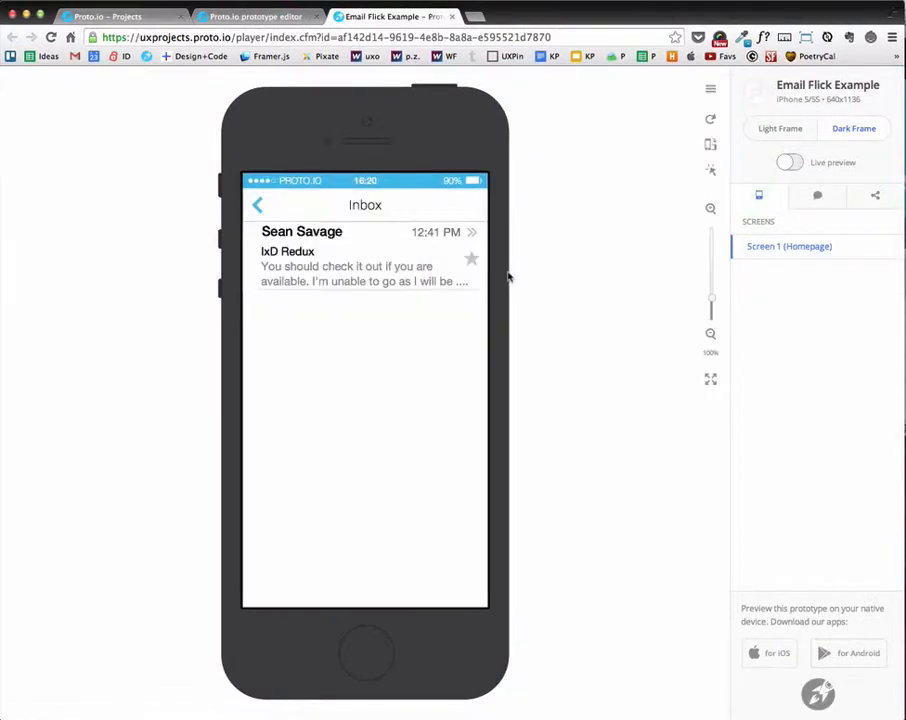
{"action": "left_click_drag", "start_coordinate": [440, 256], "coordinate": [280, 256]}
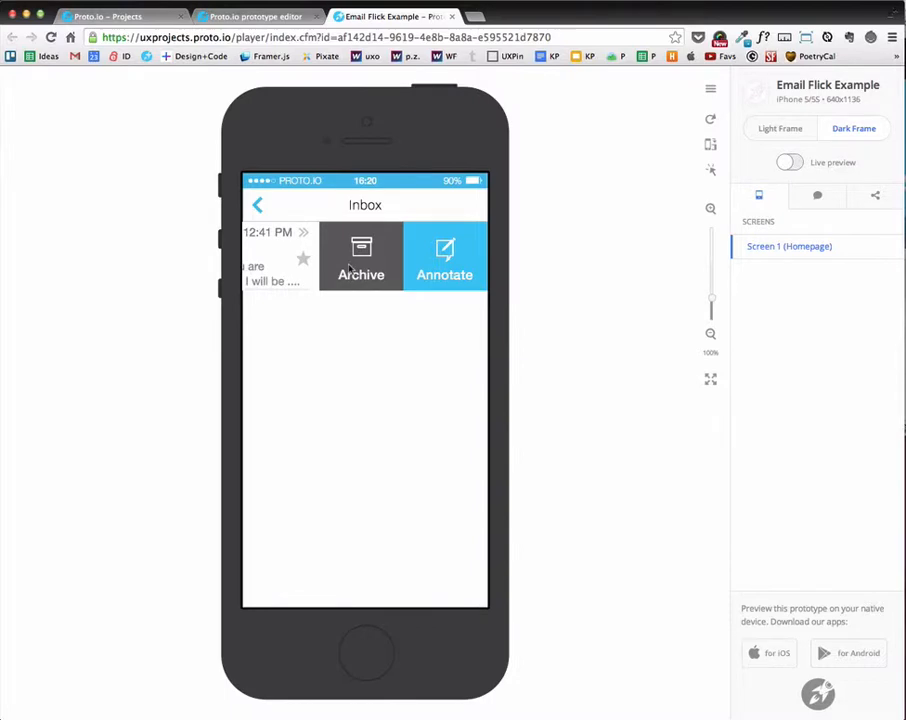
{"action": "left_click", "coordinate": [361, 256]}
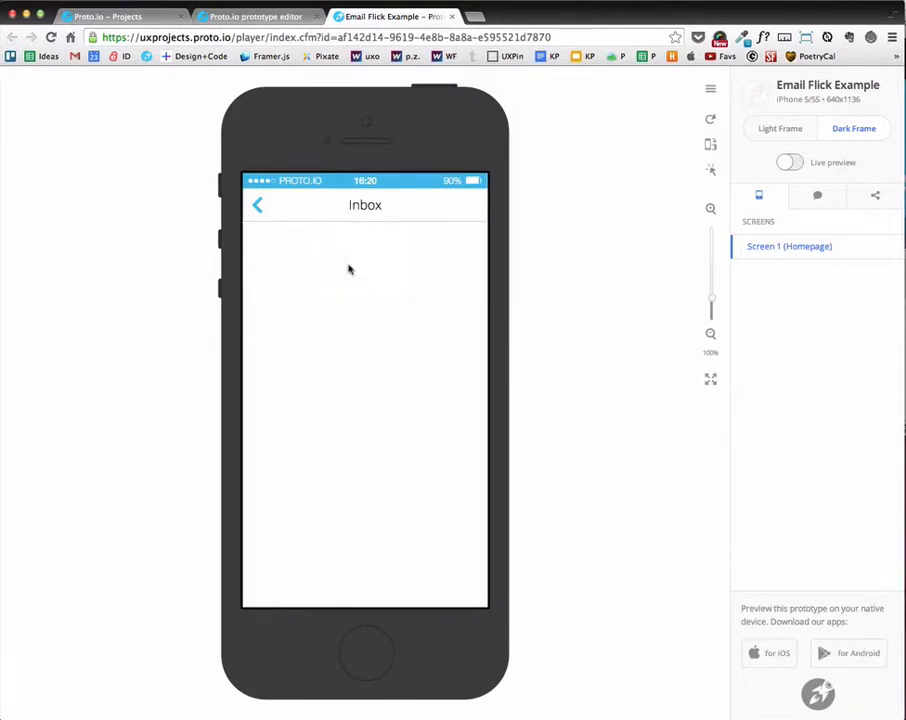